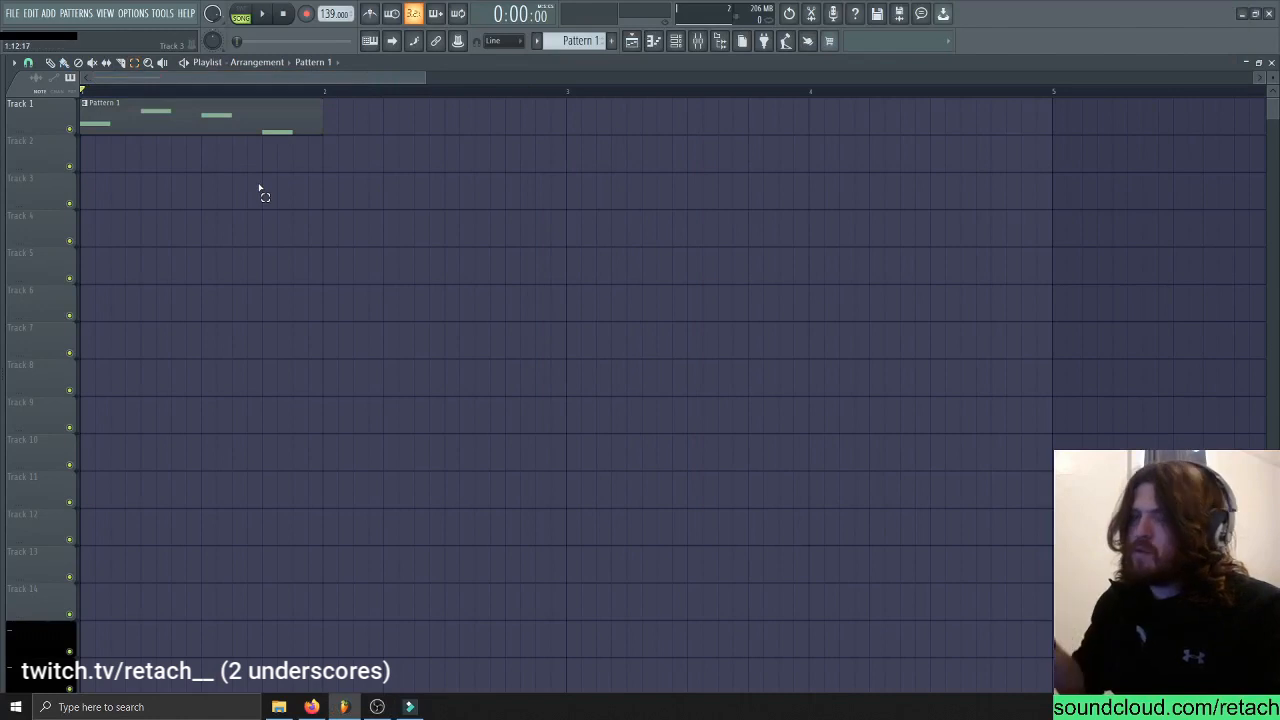
# Play the pattern briefly and stop before bringing up Maximus on the FL Keys track
pyautogui.click(261, 13)
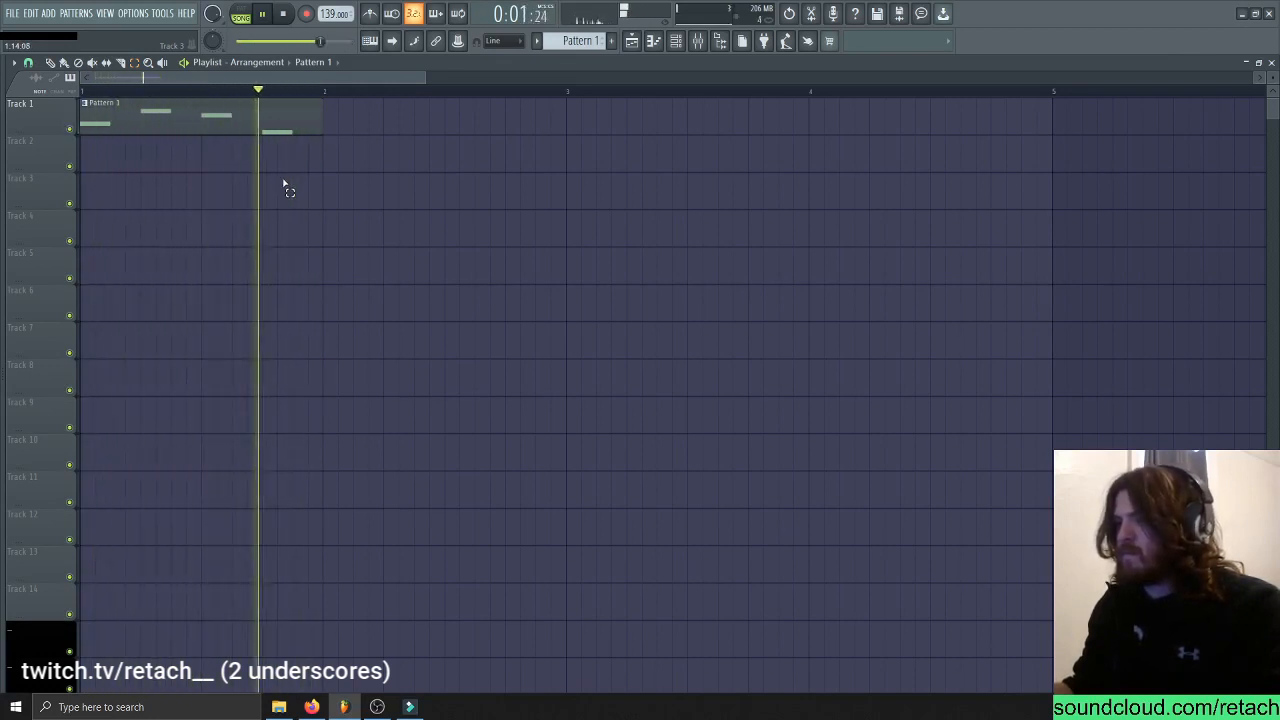
pyautogui.click(283, 13)
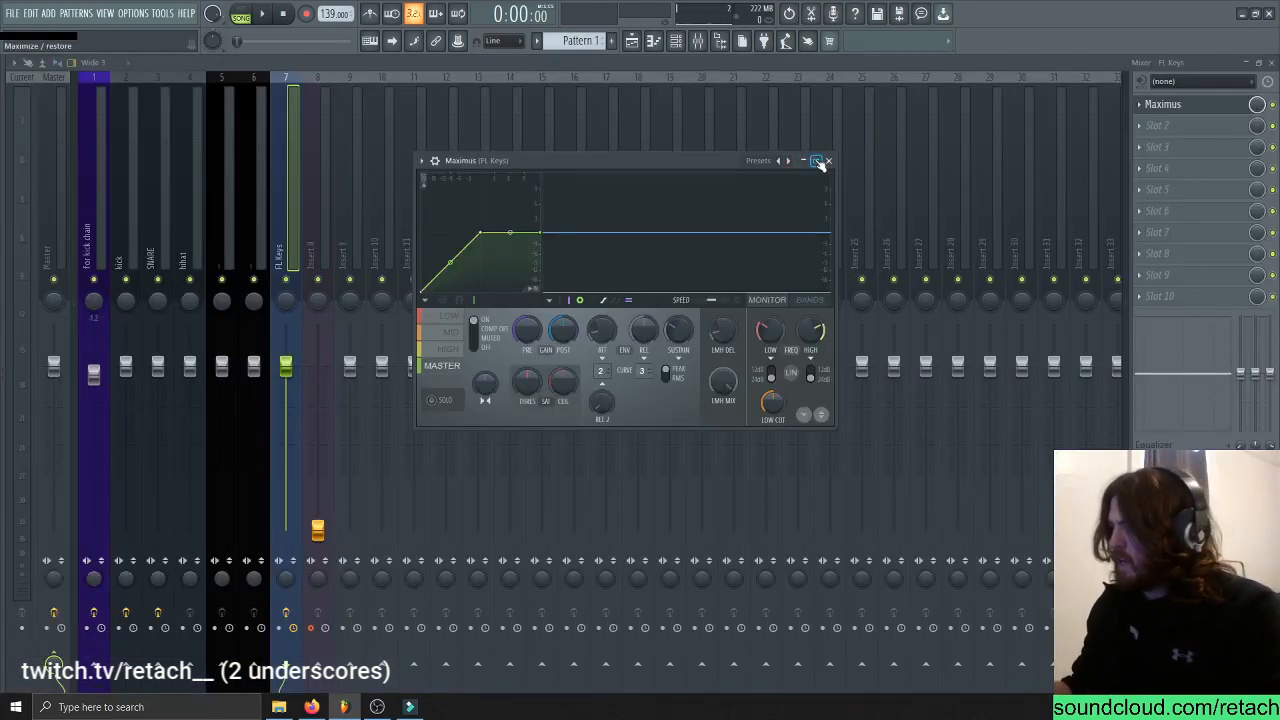
# Enlarge the Maximus editor and play the track to show its band output peaks
pyautogui.click(817, 160)
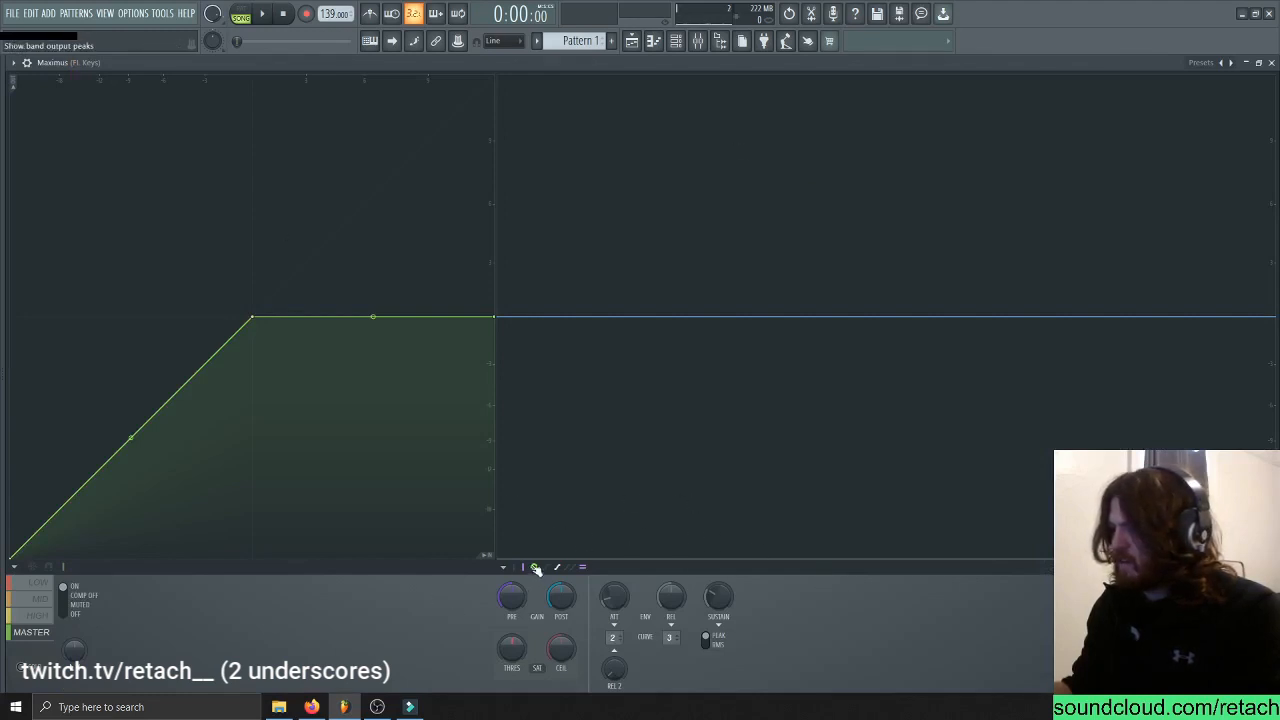
pyautogui.click(262, 13)
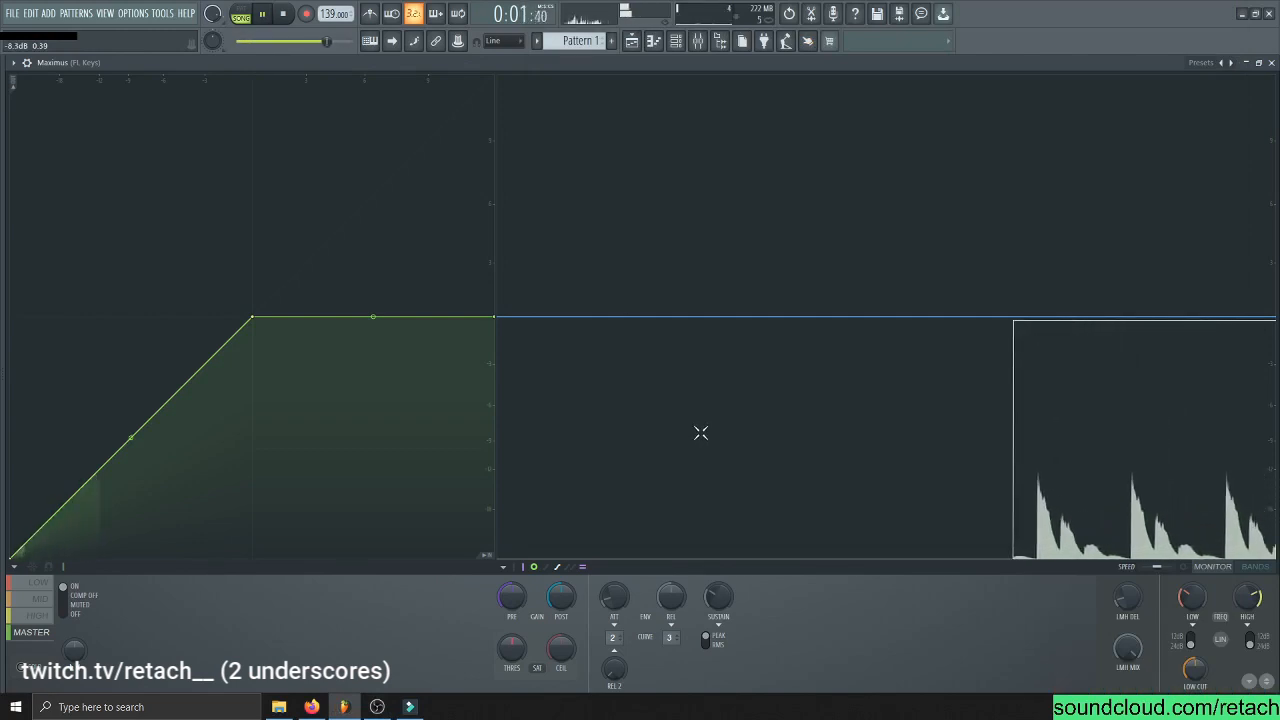
pyautogui.click(283, 13)
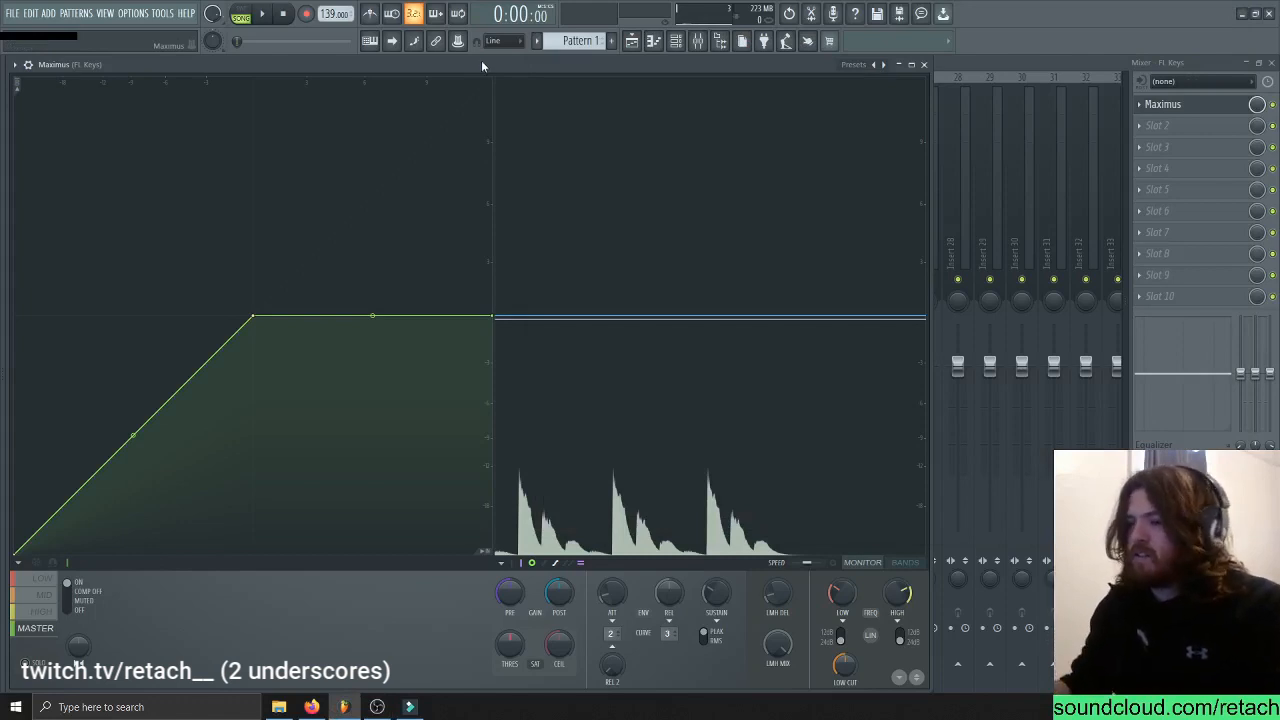
# Drag the threshold knee of the Maximus curve down near the bottom and audition the gain reduction
pyautogui.click(258, 316)
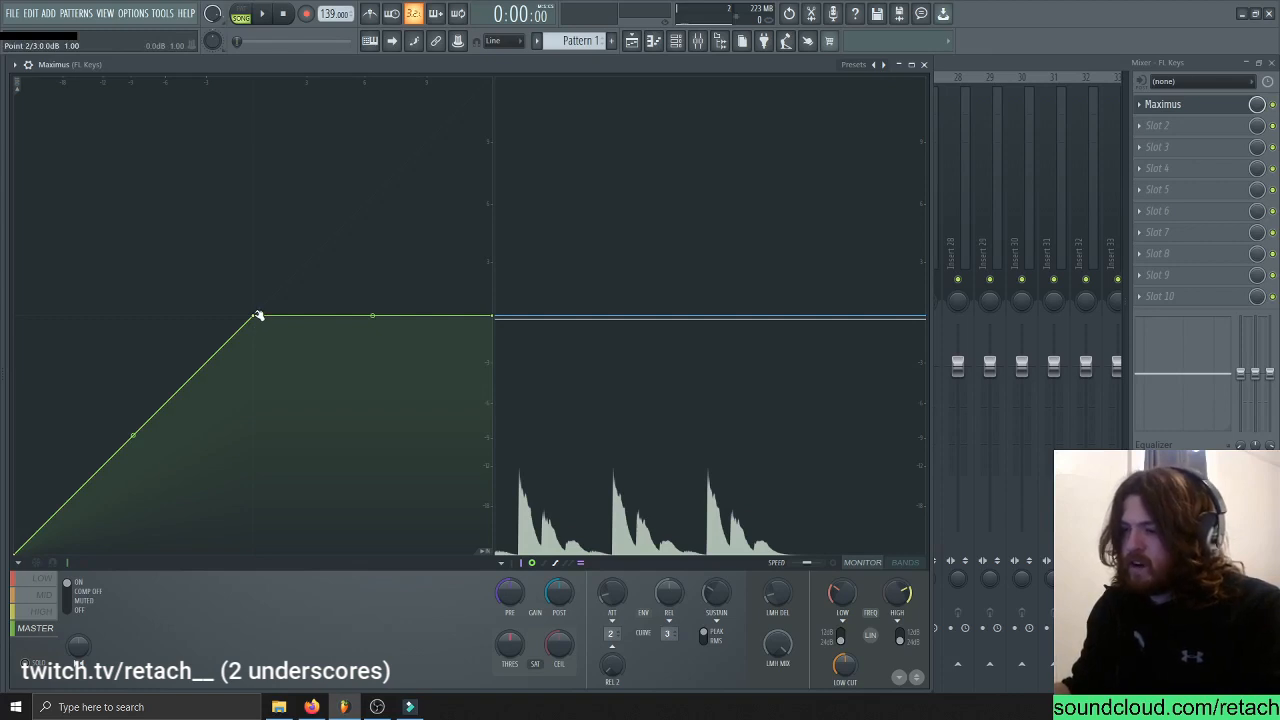
pyautogui.moveTo(258, 317); pyautogui.dragTo(178, 395)
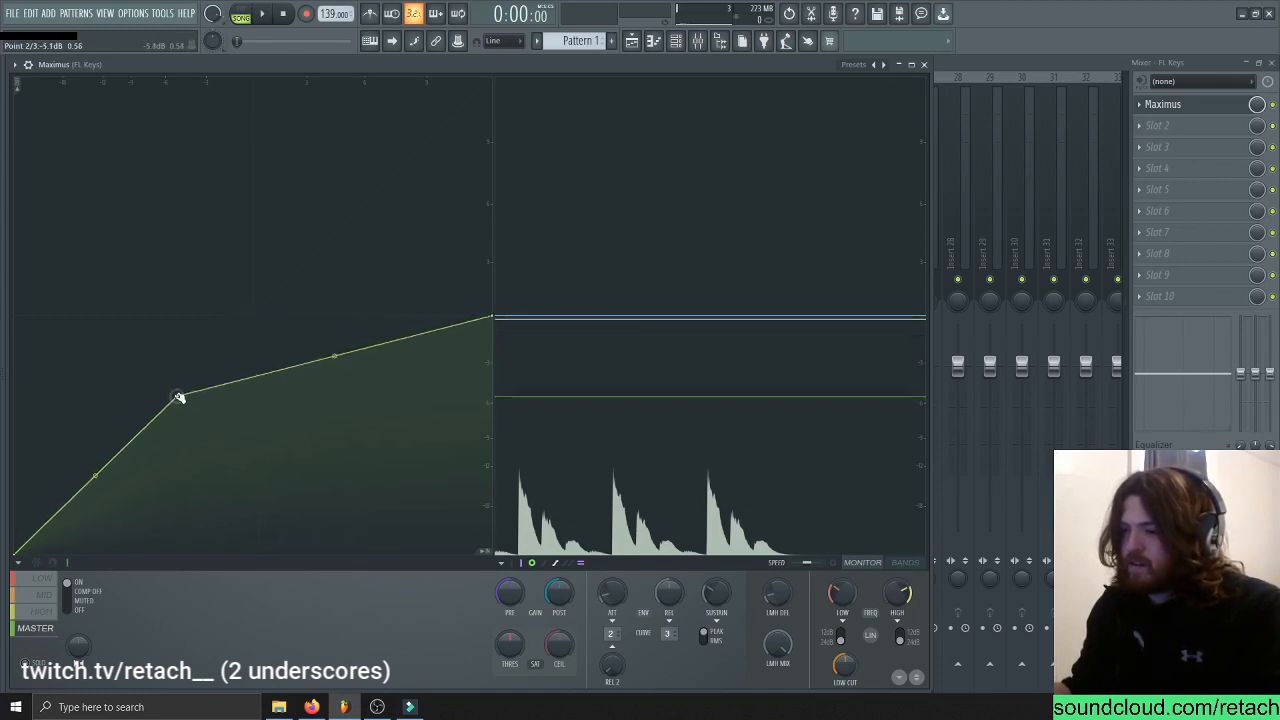
pyautogui.moveTo(178, 395); pyautogui.dragTo(137, 437)
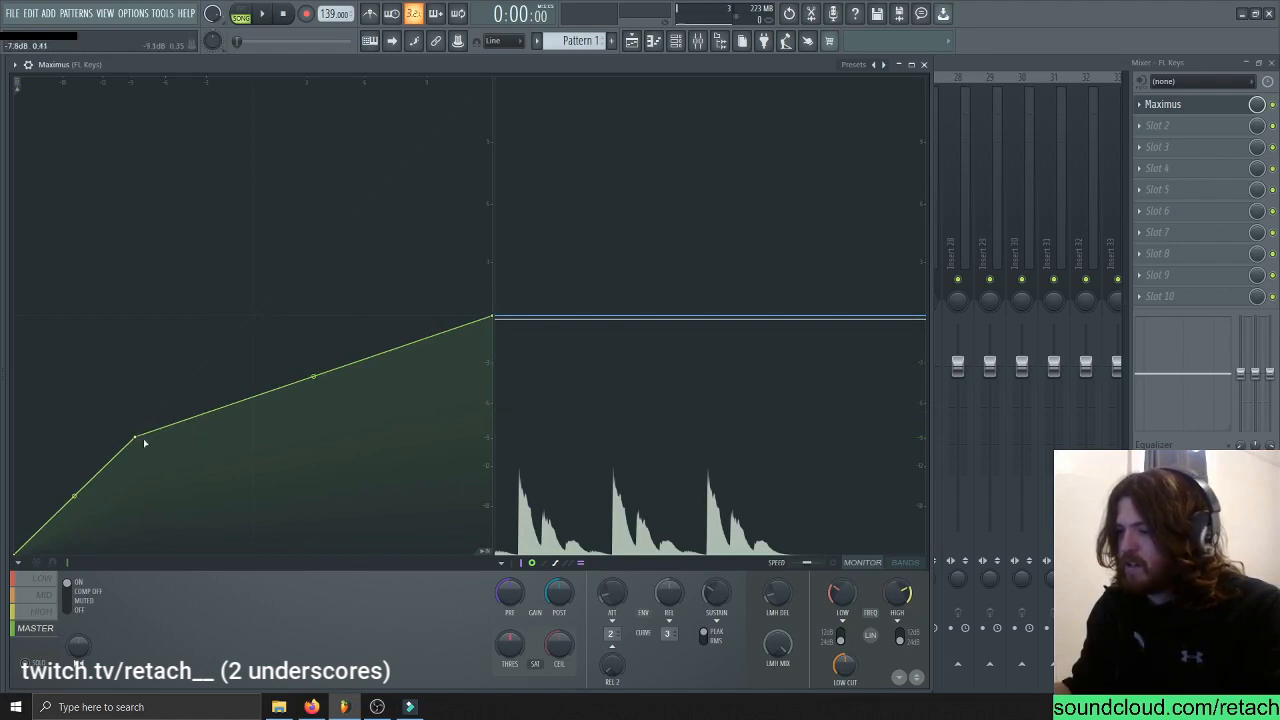
pyautogui.moveTo(133, 440); pyautogui.dragTo(115, 456)
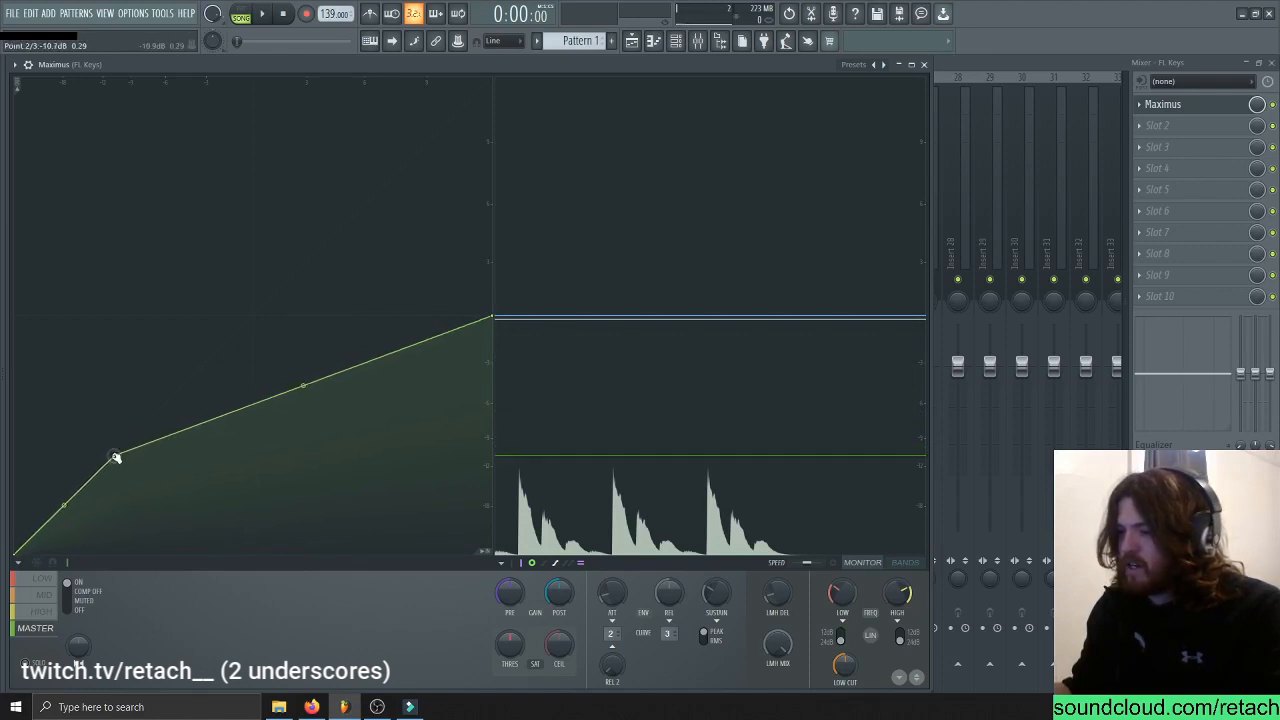
pyautogui.moveTo(116, 456); pyautogui.dragTo(99, 473)
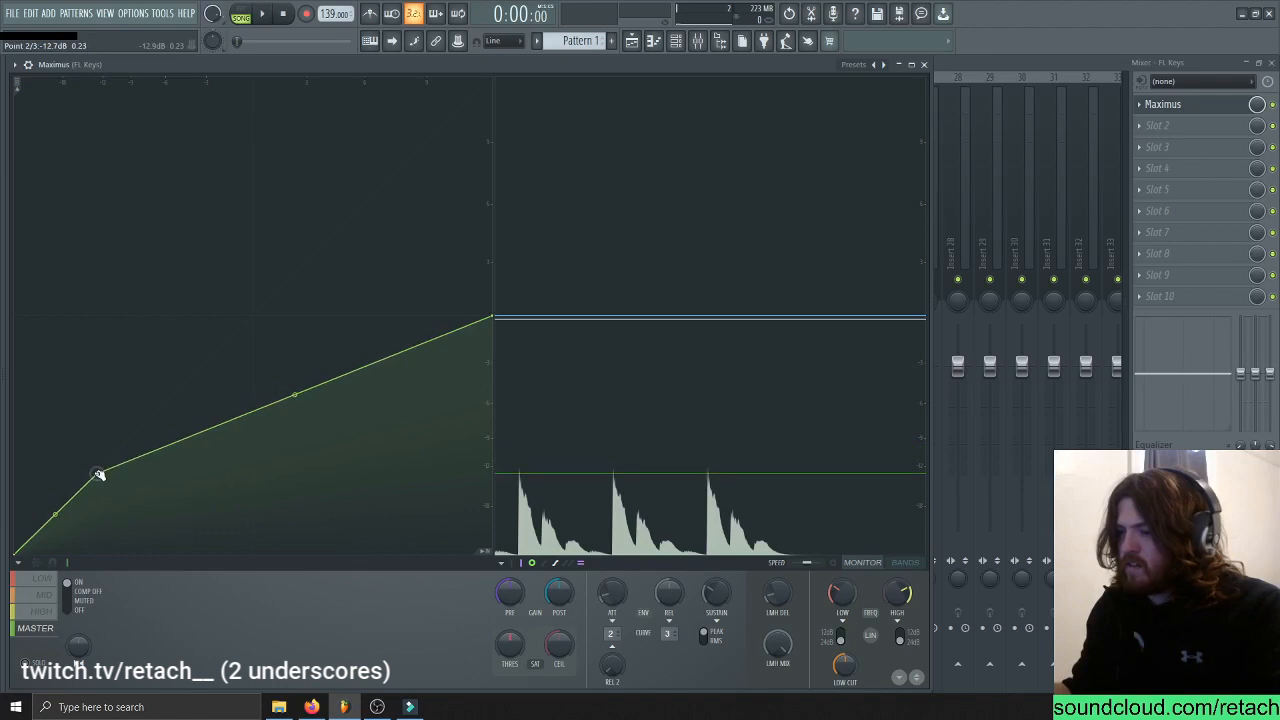
pyautogui.moveTo(98, 472); pyautogui.dragTo(95, 478)
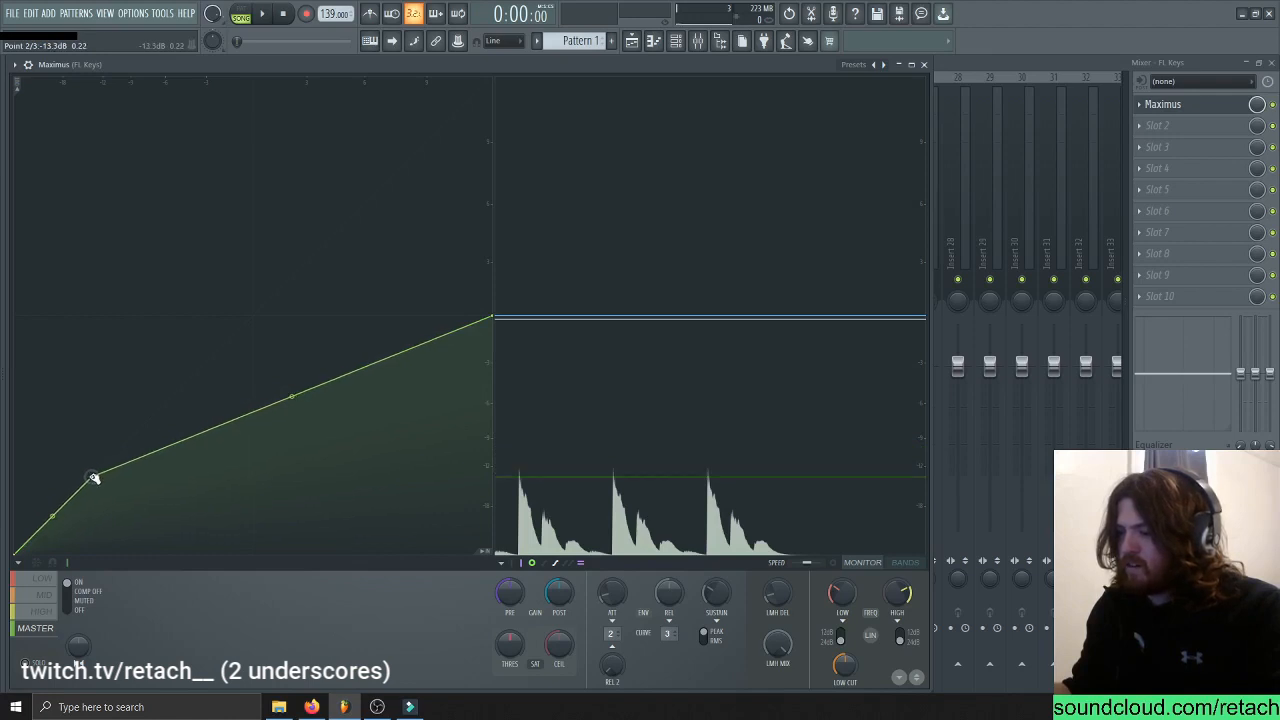
pyautogui.moveTo(95, 477); pyautogui.dragTo(75, 503)
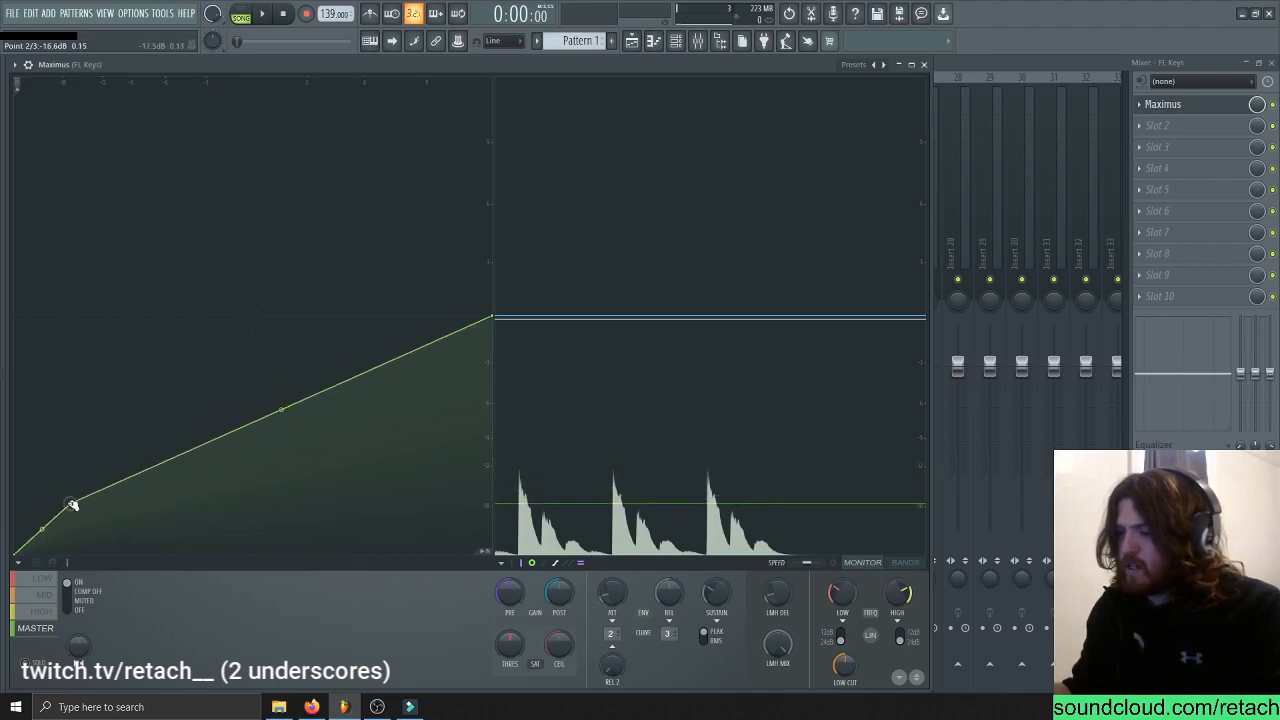
pyautogui.moveTo(73, 503); pyautogui.dragTo(57, 516)
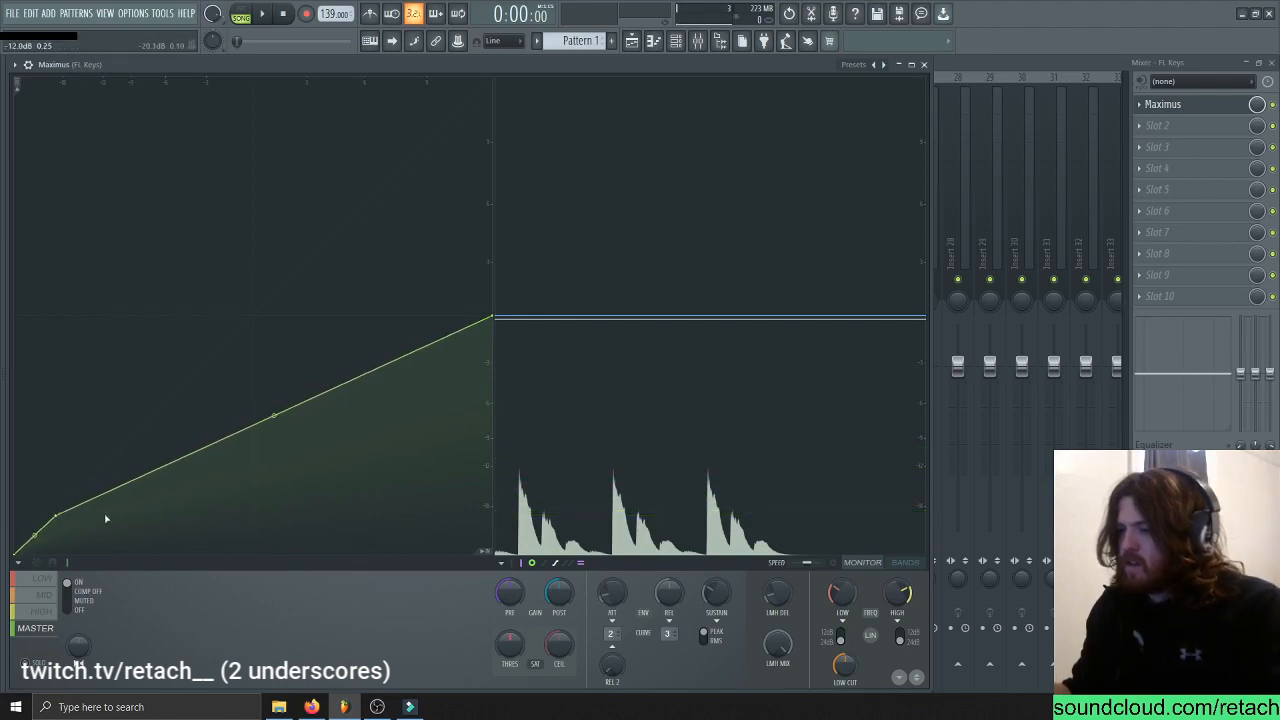
pyautogui.click(262, 13)
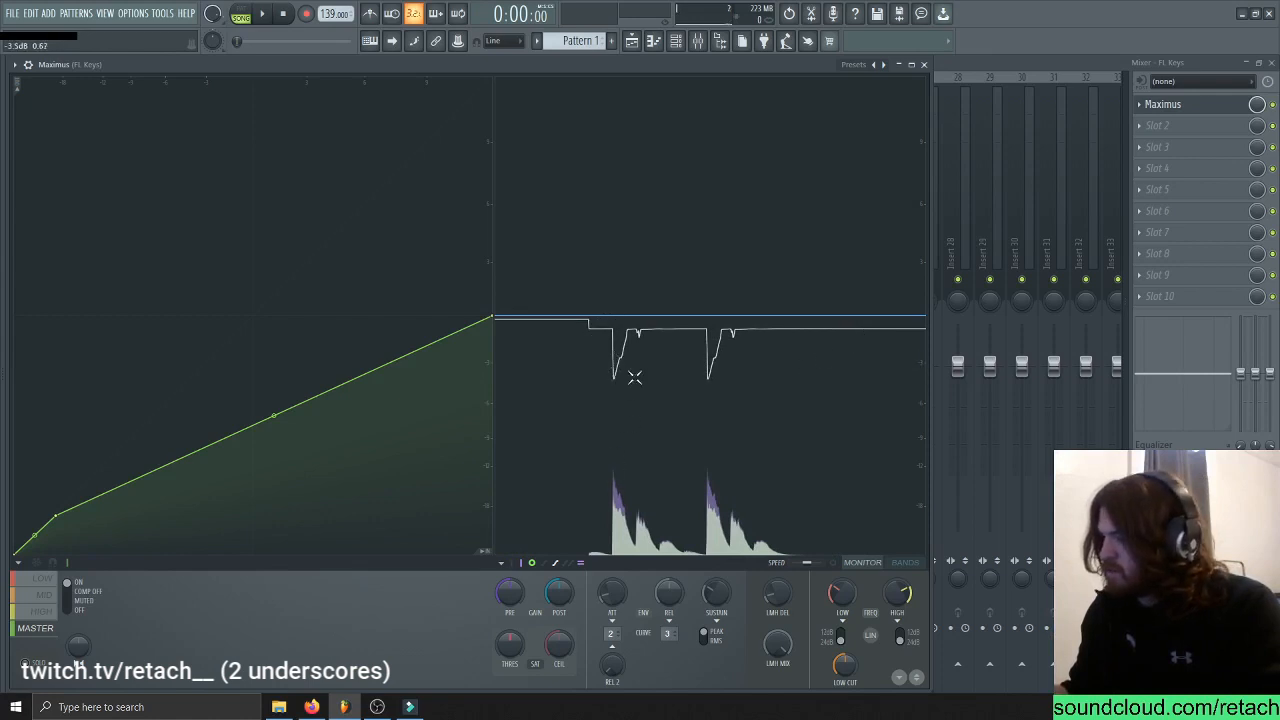
pyautogui.moveTo(459, 350)
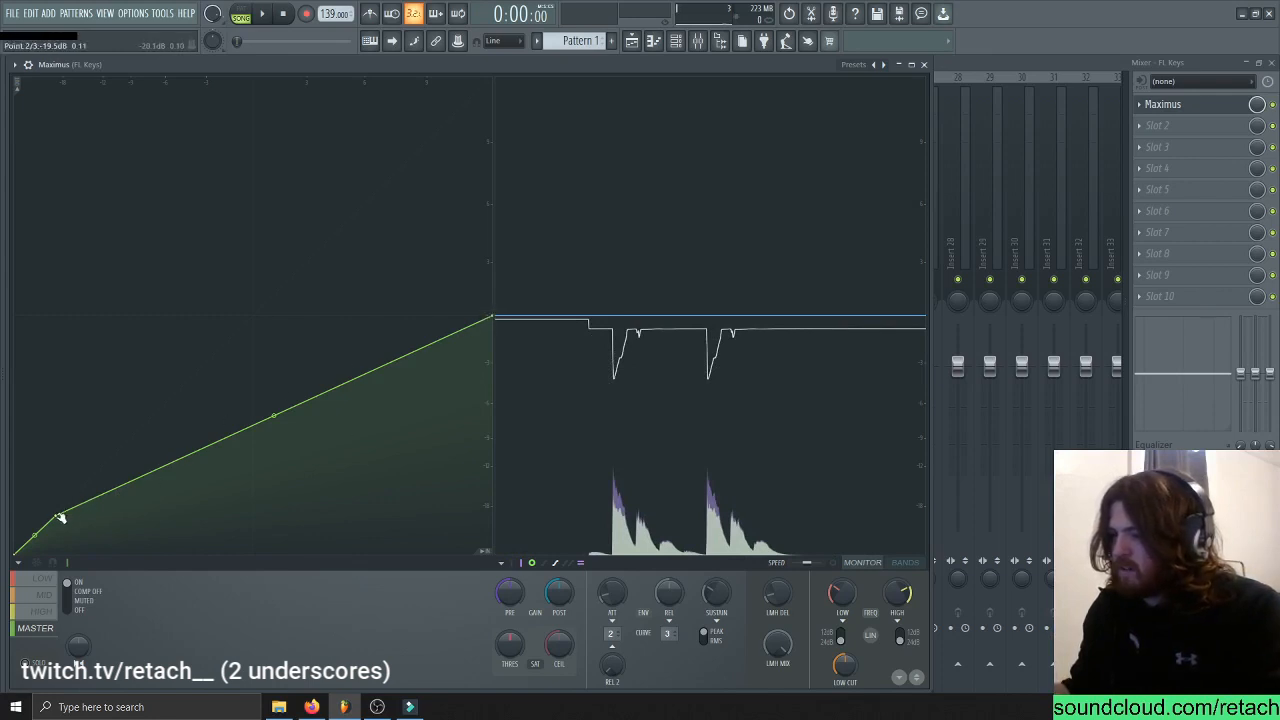
pyautogui.moveTo(60, 515); pyautogui.dragTo(52, 530)
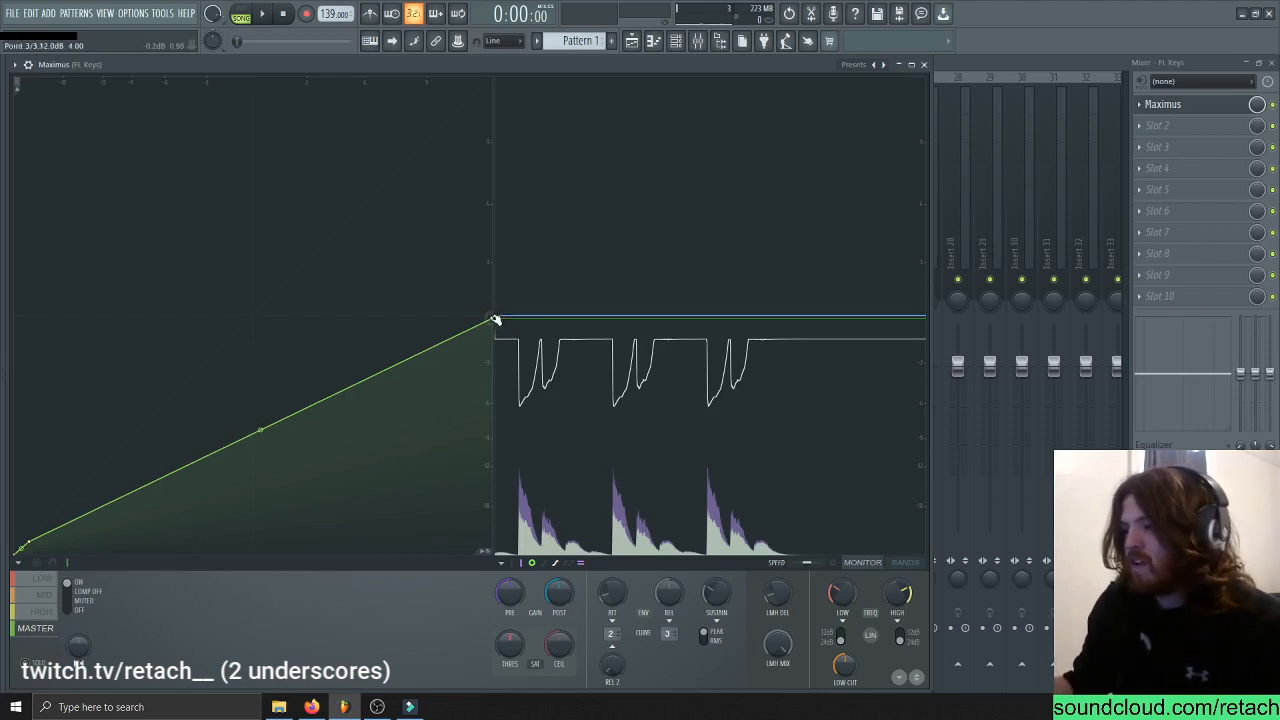
# Lower the curve's top end point to reduce output and play with the lowered ceiling
pyautogui.moveTo(492, 320); pyautogui.dragTo(495, 358)
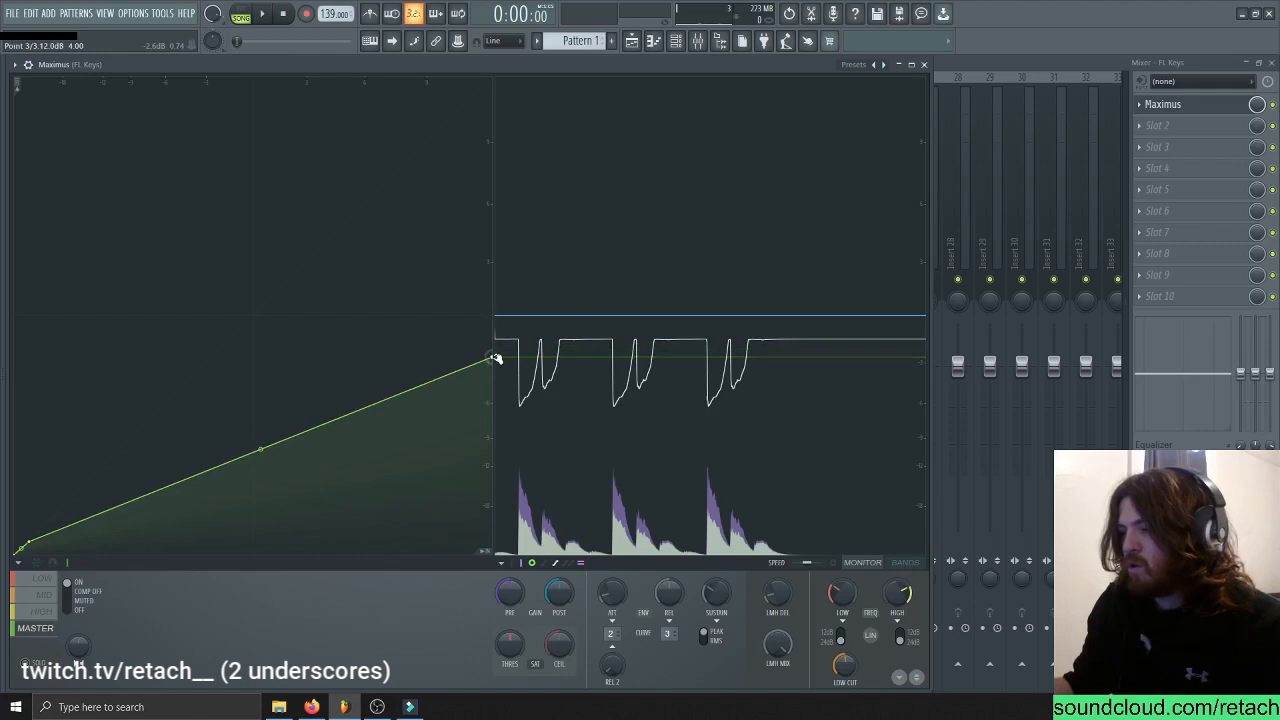
pyautogui.moveTo(495, 358); pyautogui.dragTo(495, 403)
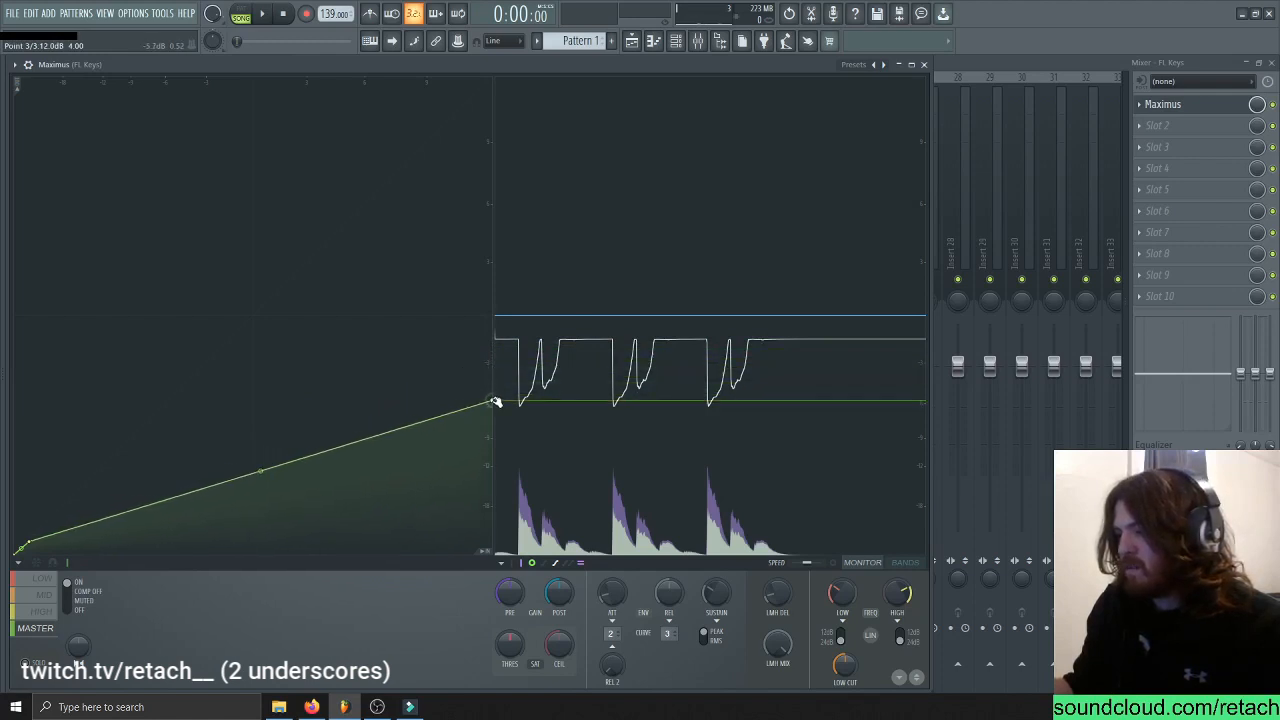
pyautogui.click(262, 13)
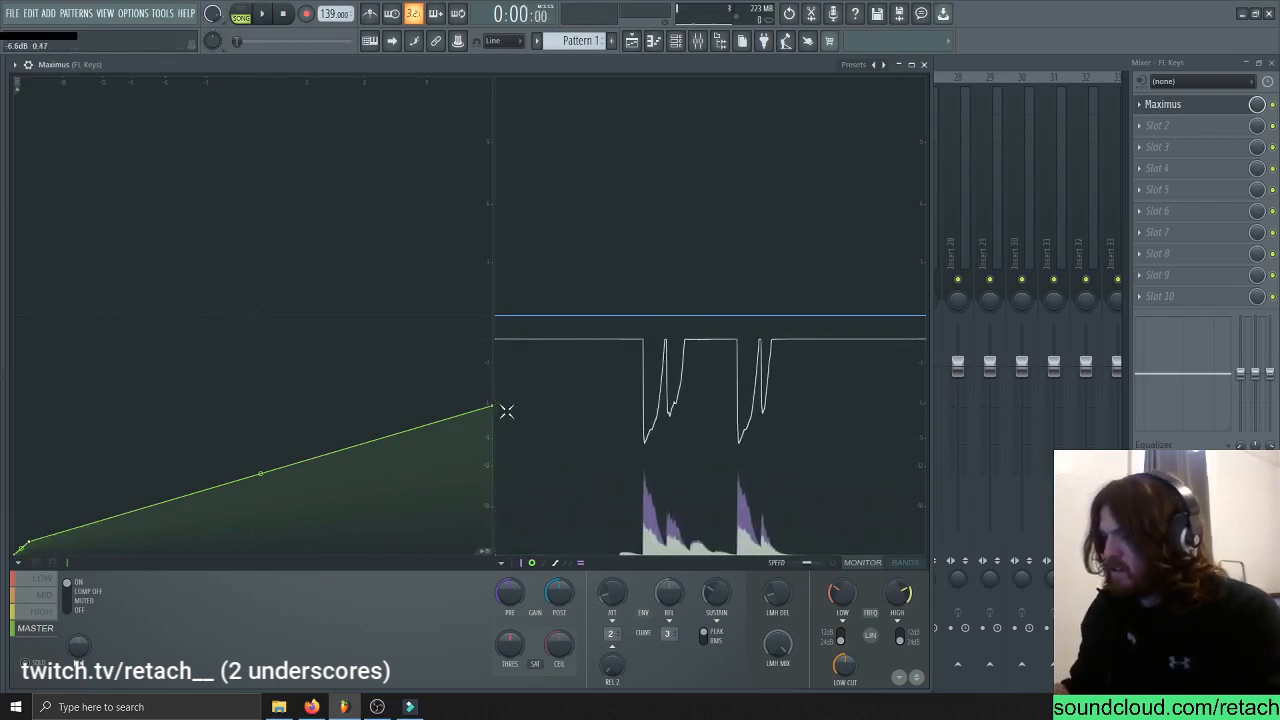
pyautogui.moveTo(490, 410); pyautogui.dragTo(490, 466)
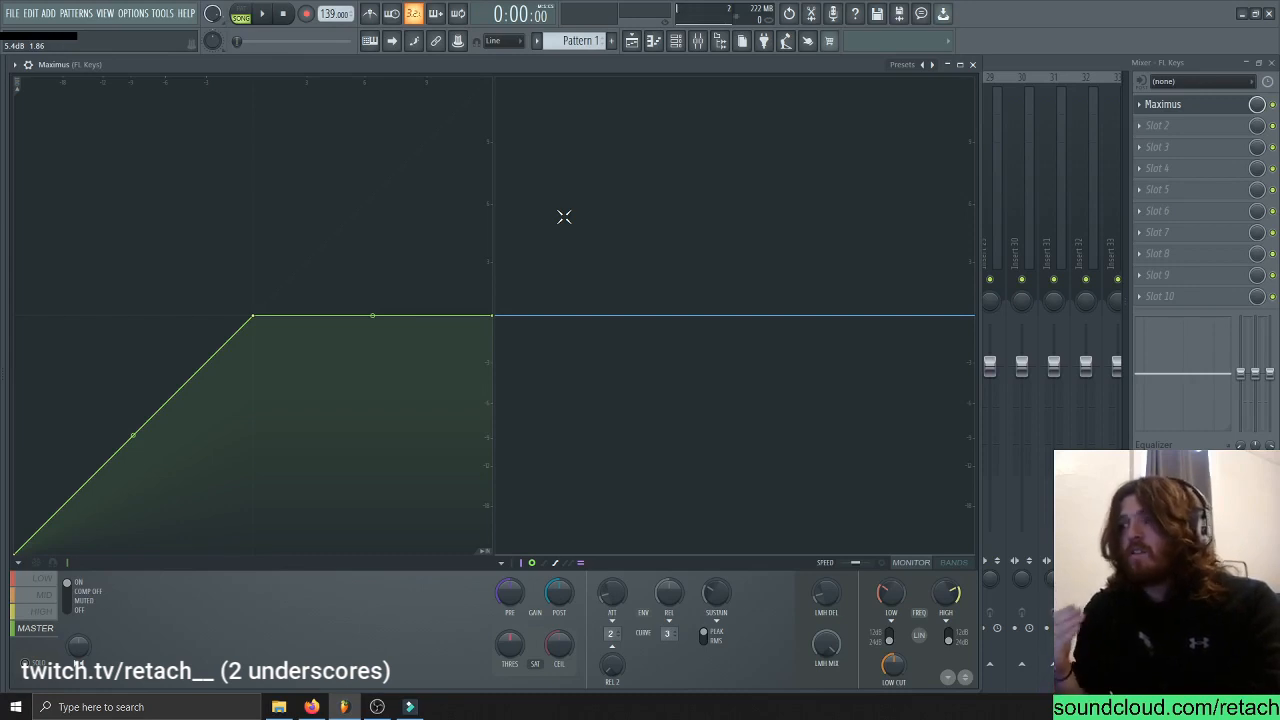
pyautogui.moveTo(513, 112)
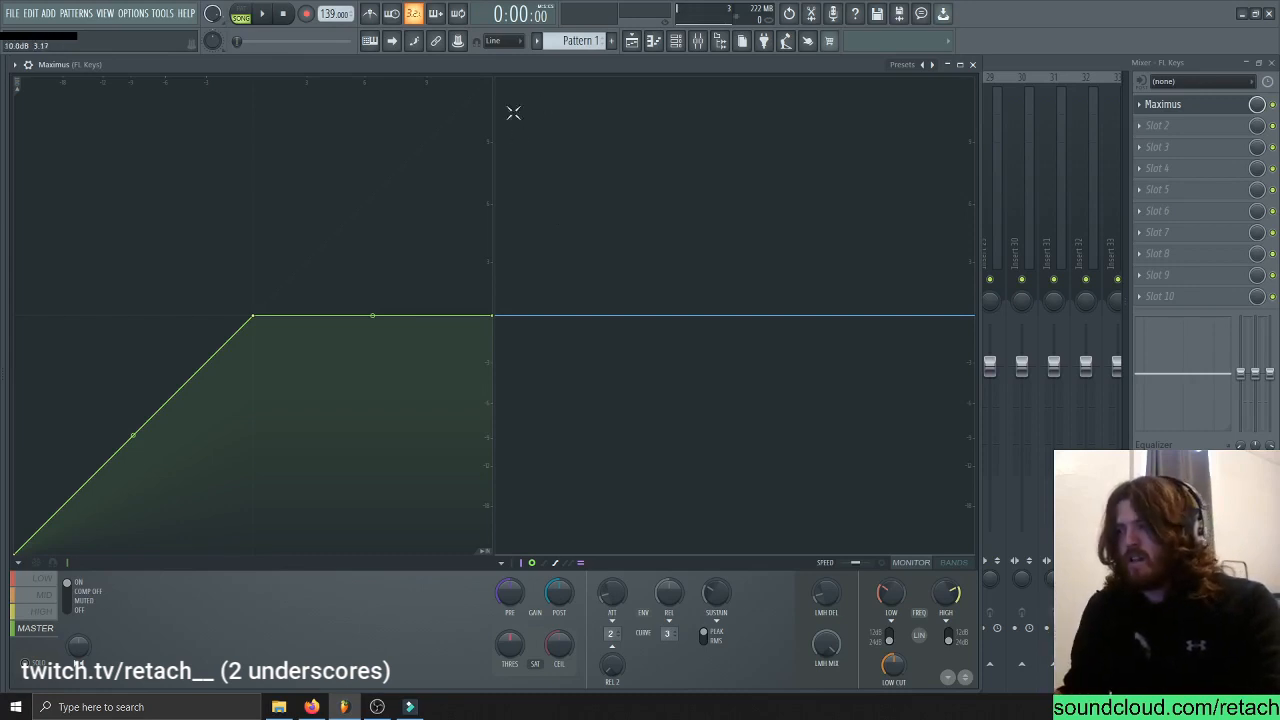
pyautogui.moveTo(417, 332)
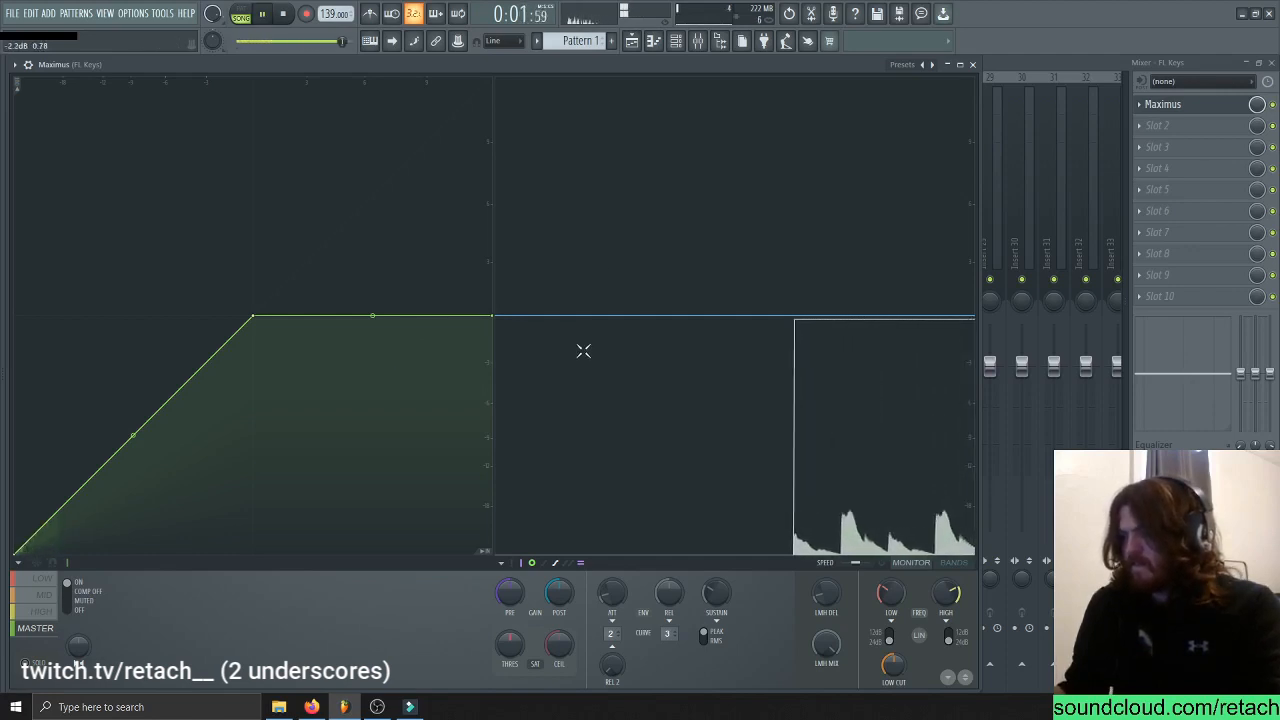
# Pull the threshold point down to about -18.8 dB and audition the compression
pyautogui.click(282, 13)
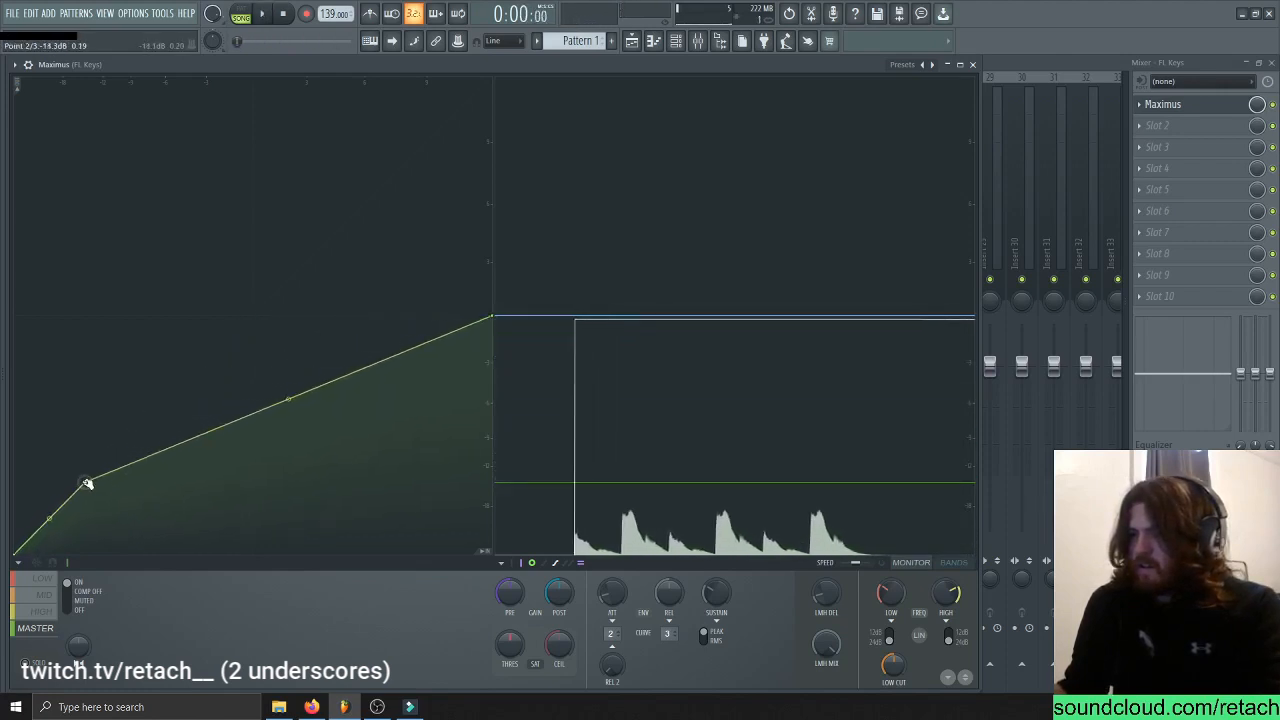
pyautogui.moveTo(88, 483); pyautogui.dragTo(62, 510)
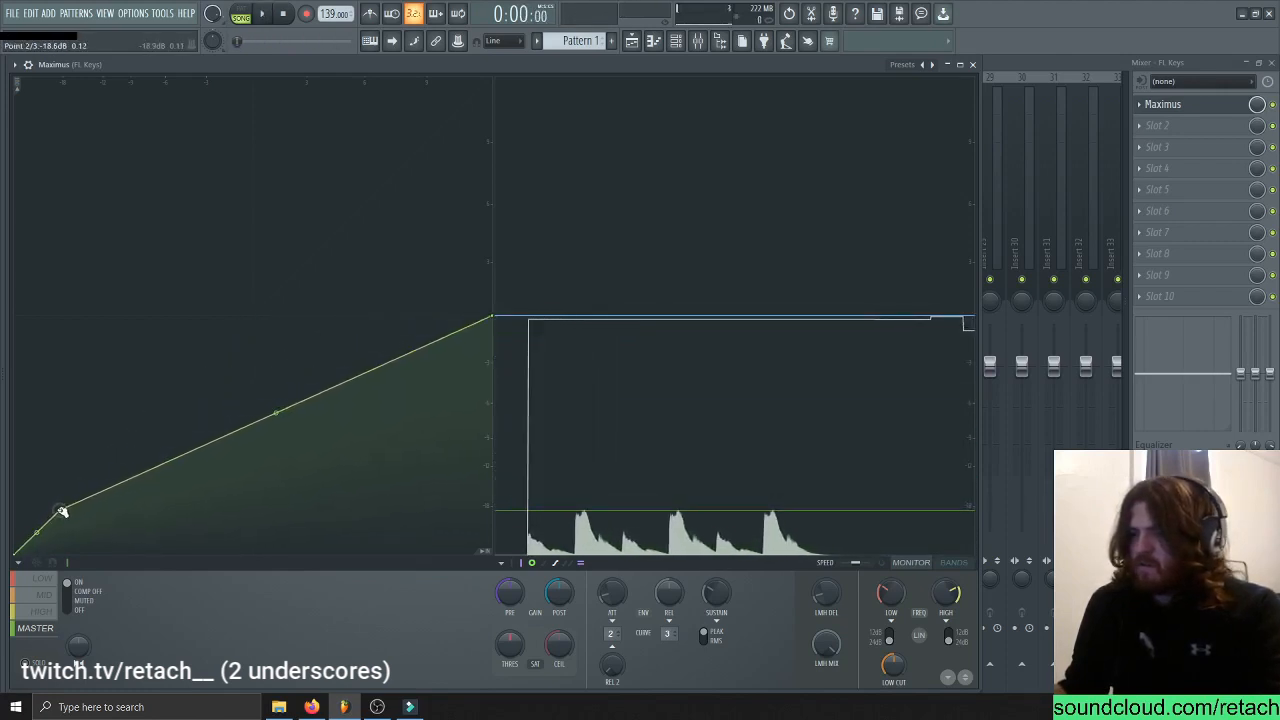
pyautogui.moveTo(60, 505); pyautogui.dragTo(62, 512)
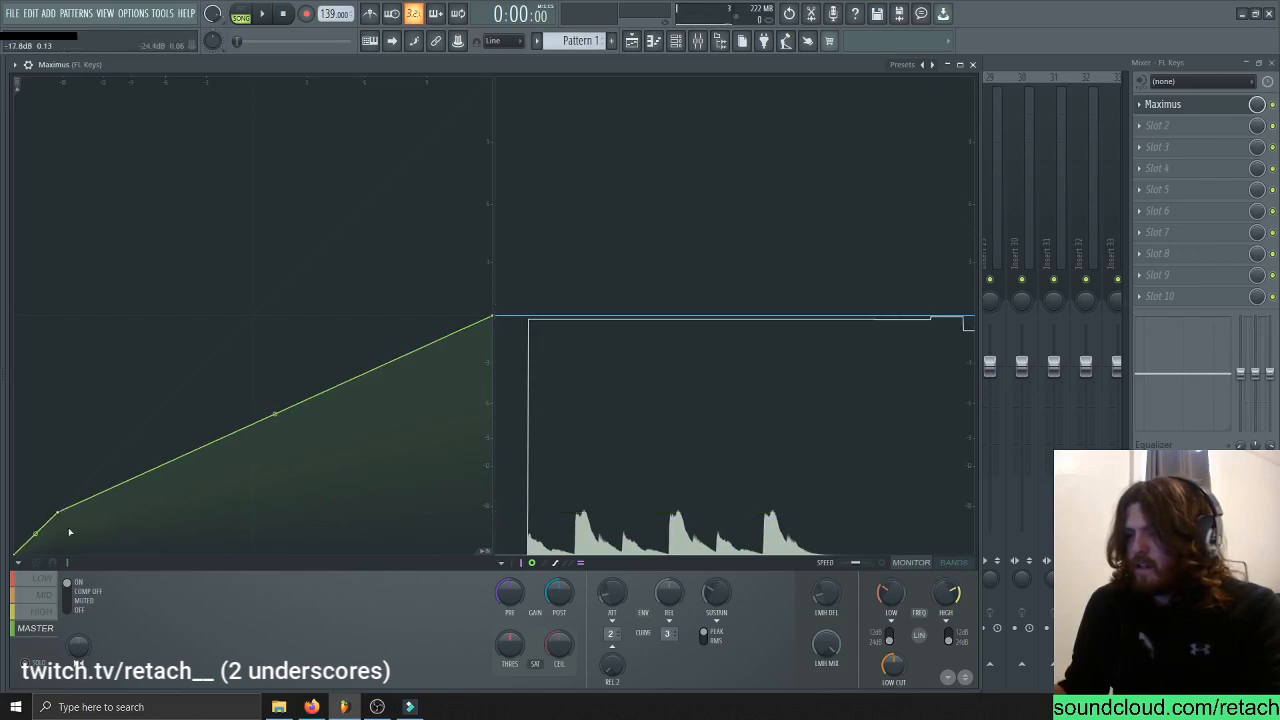
pyautogui.click(262, 13)
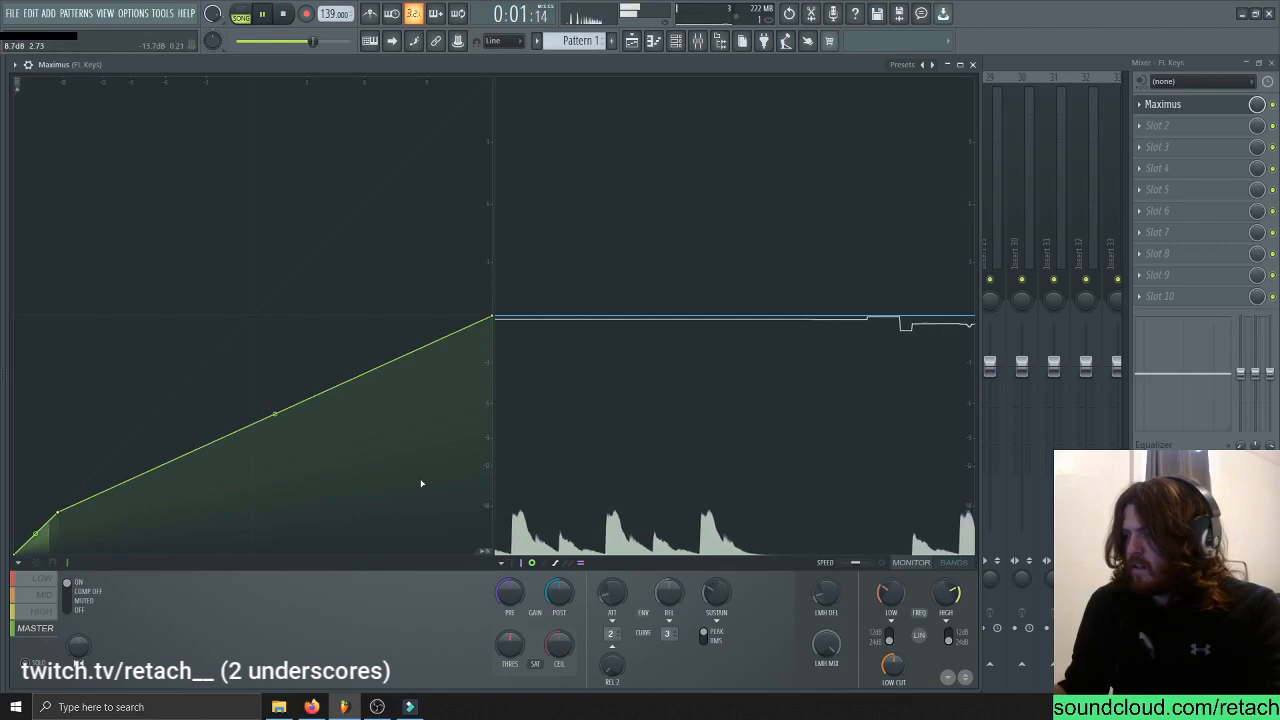
pyautogui.click(282, 13)
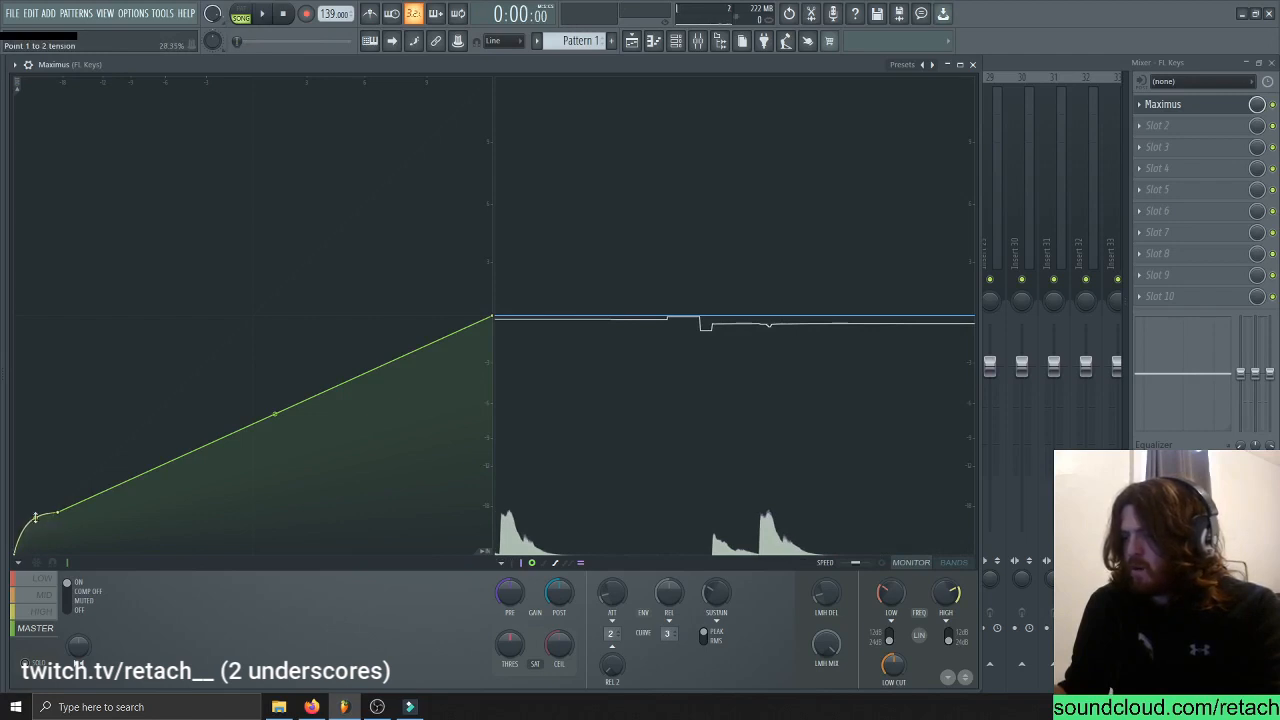
# Bend the lower curve section with more tension and drop the threshold point to about -23 dB
pyautogui.click(262, 13)
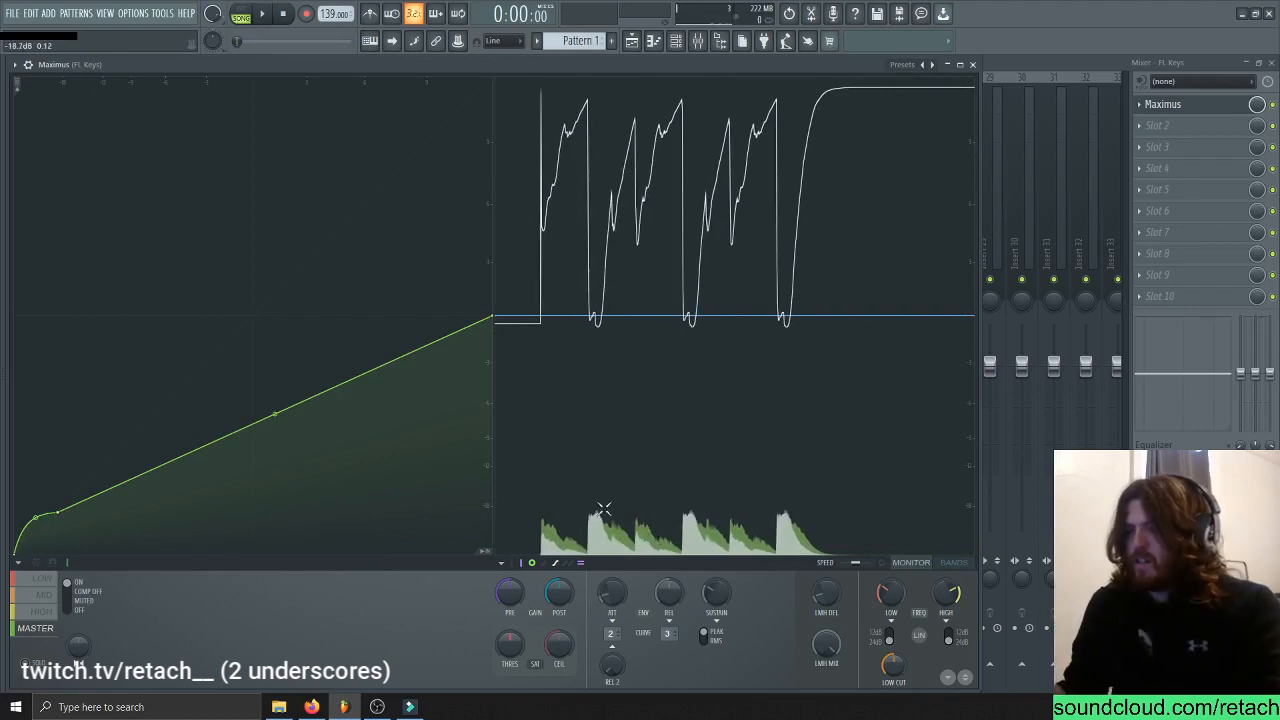
pyautogui.click(262, 13)
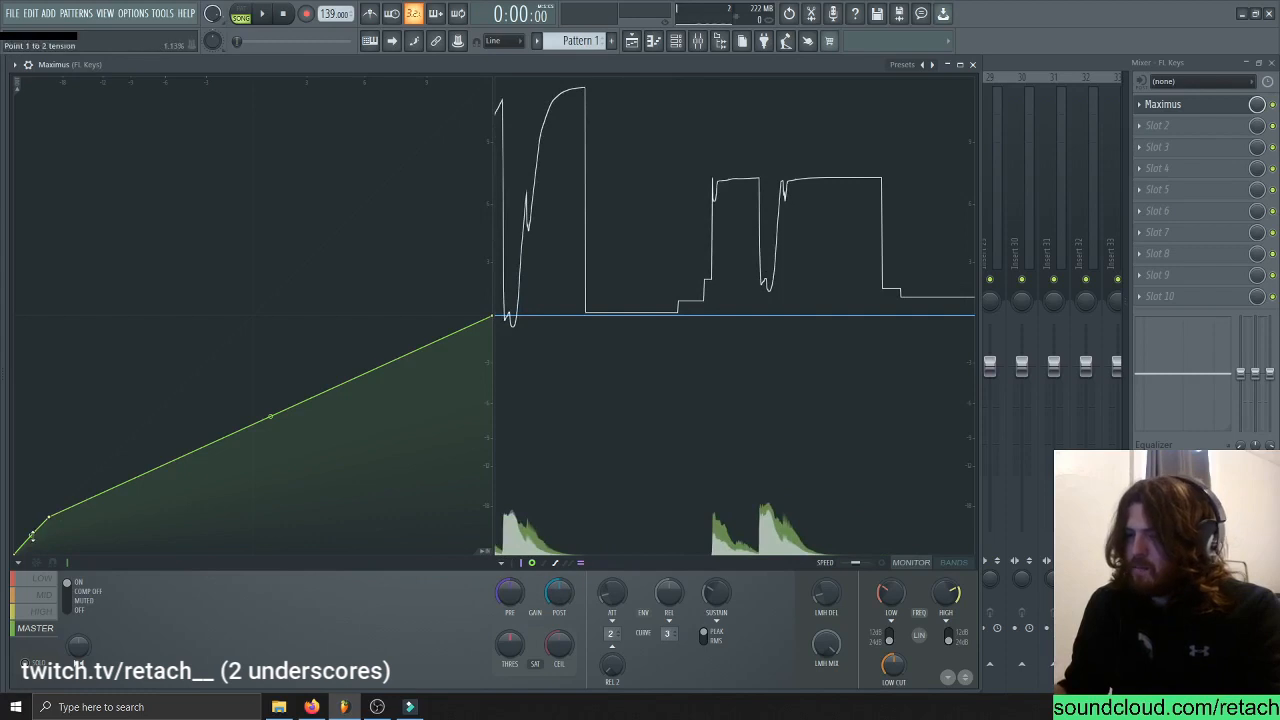
pyautogui.moveTo(50, 520); pyautogui.dragTo(30, 525)
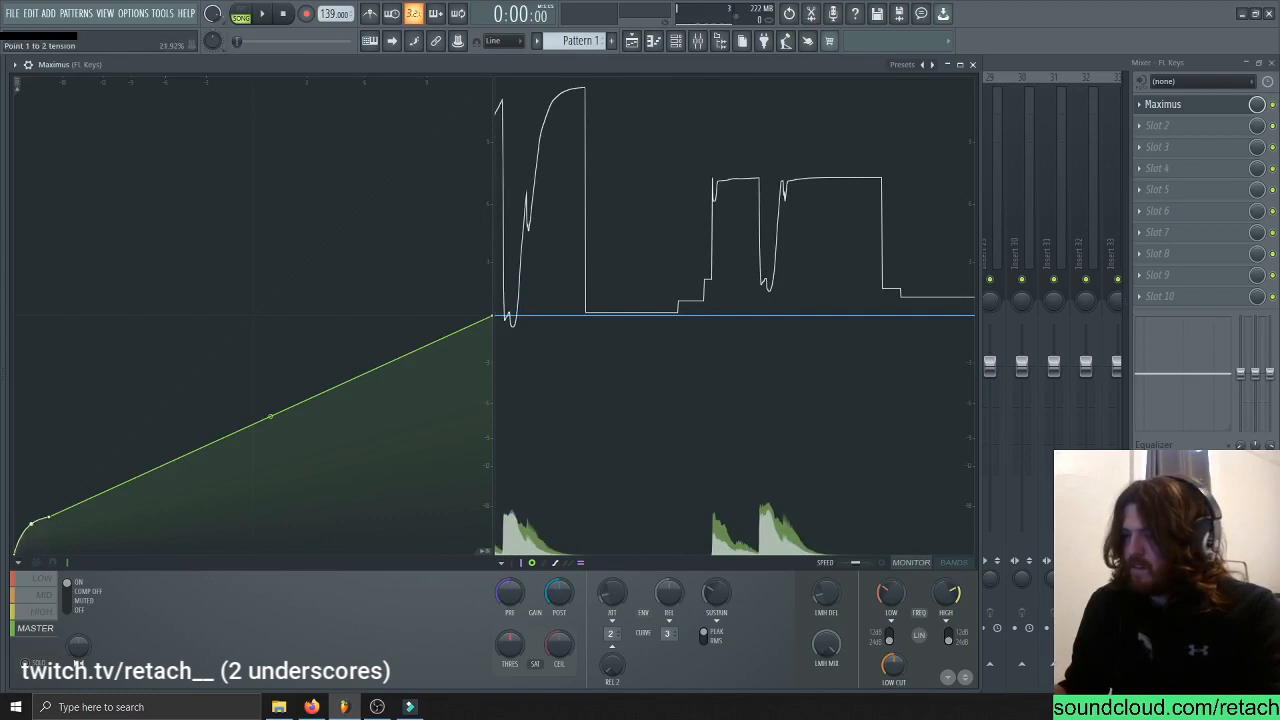
pyautogui.click(262, 14)
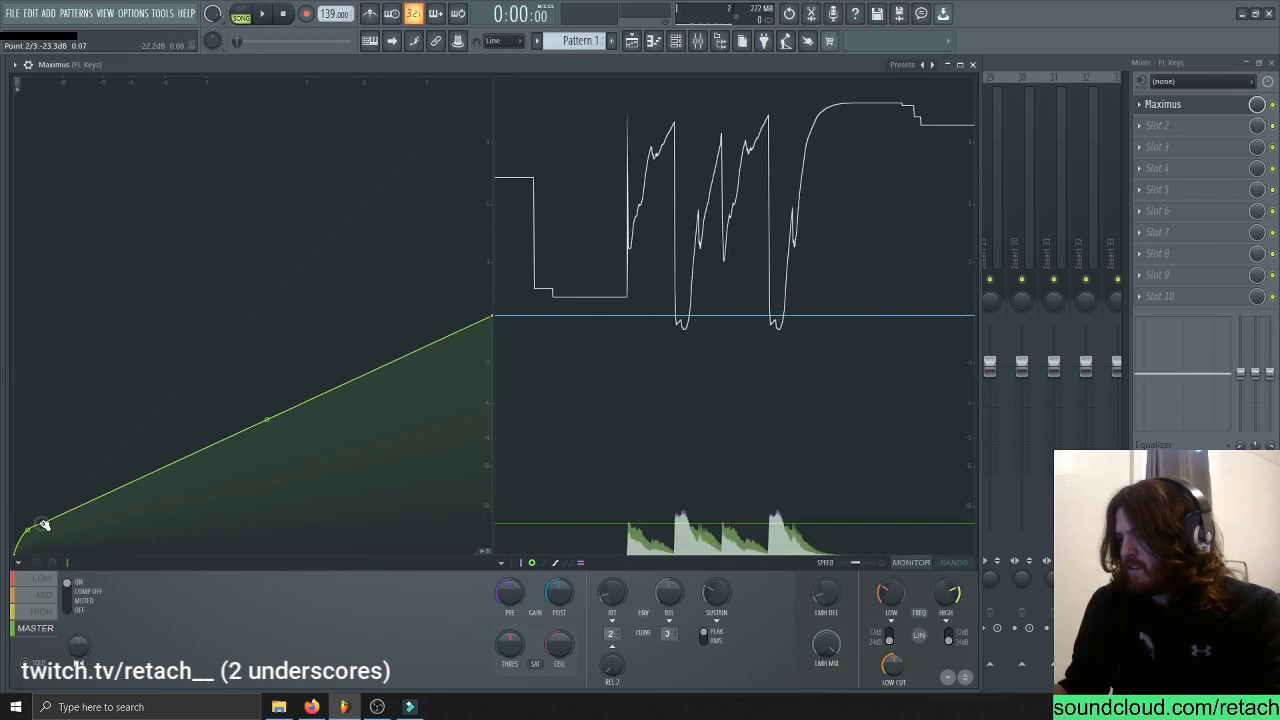
pyautogui.moveTo(44, 525); pyautogui.dragTo(490, 320)
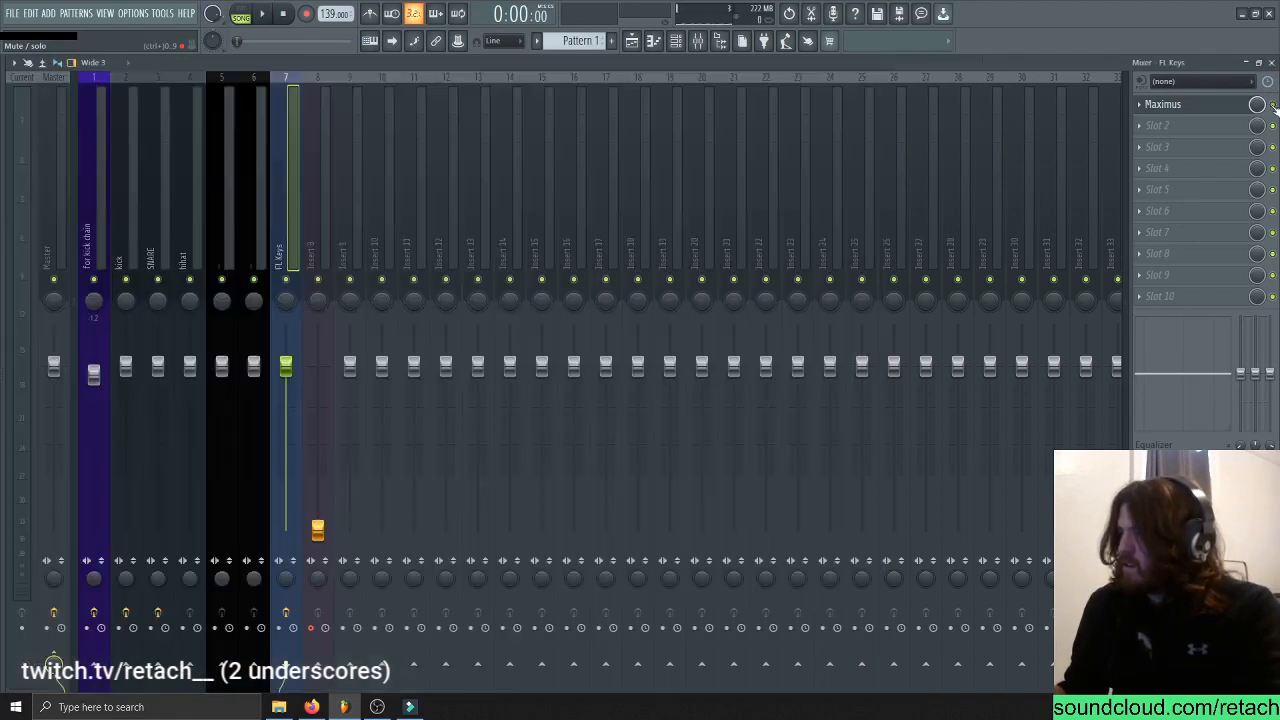
# Check the mixer meters during a short playback and close the Maximus editor
pyautogui.click(262, 13)
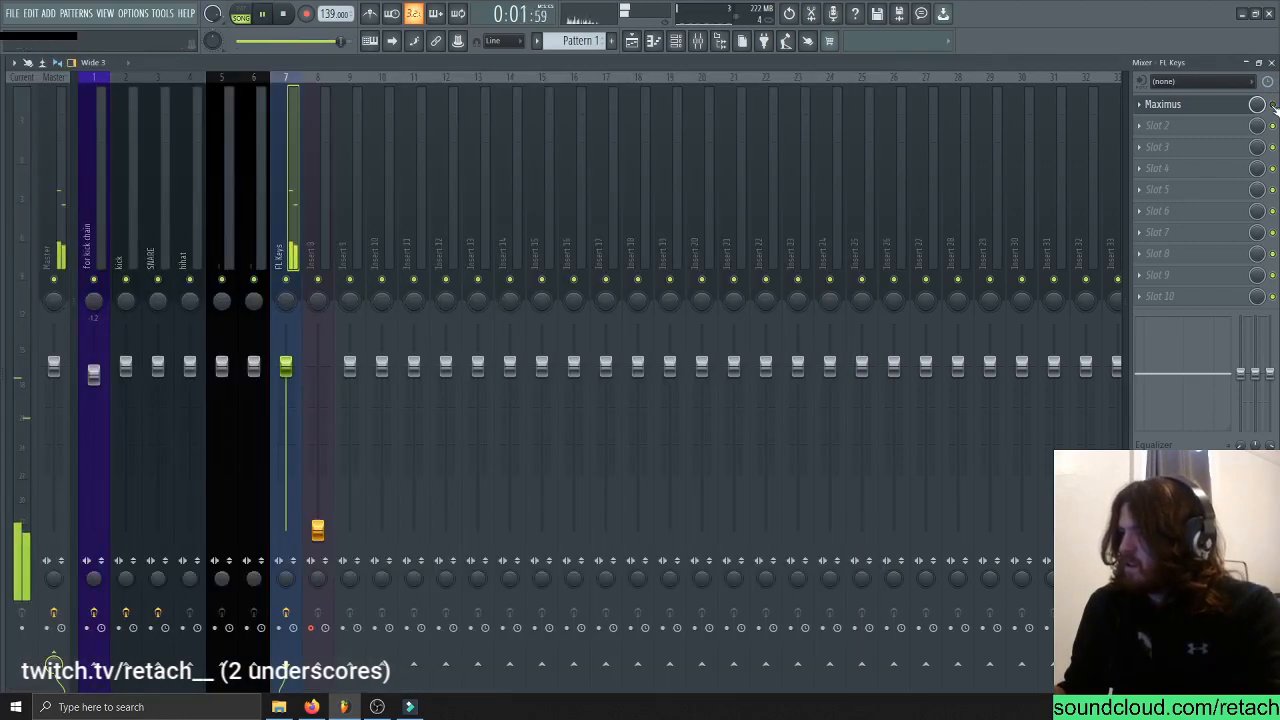
pyautogui.click(282, 13)
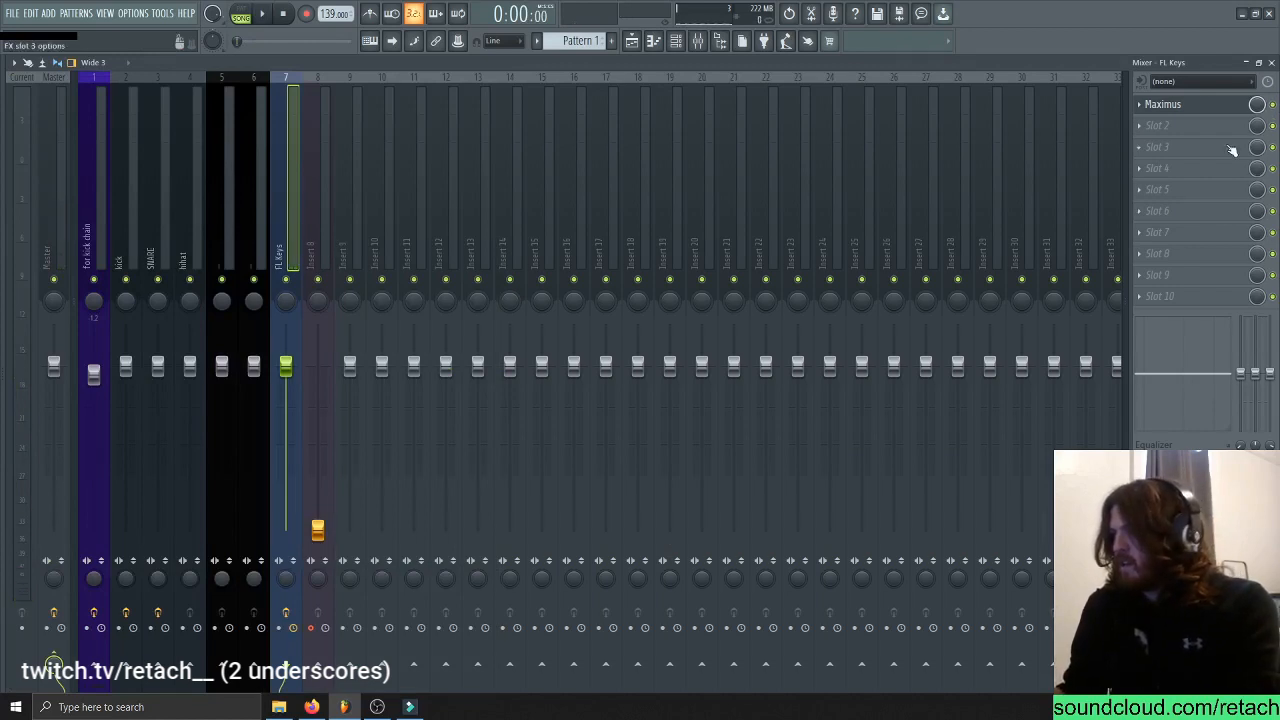
pyautogui.click(1163, 104)
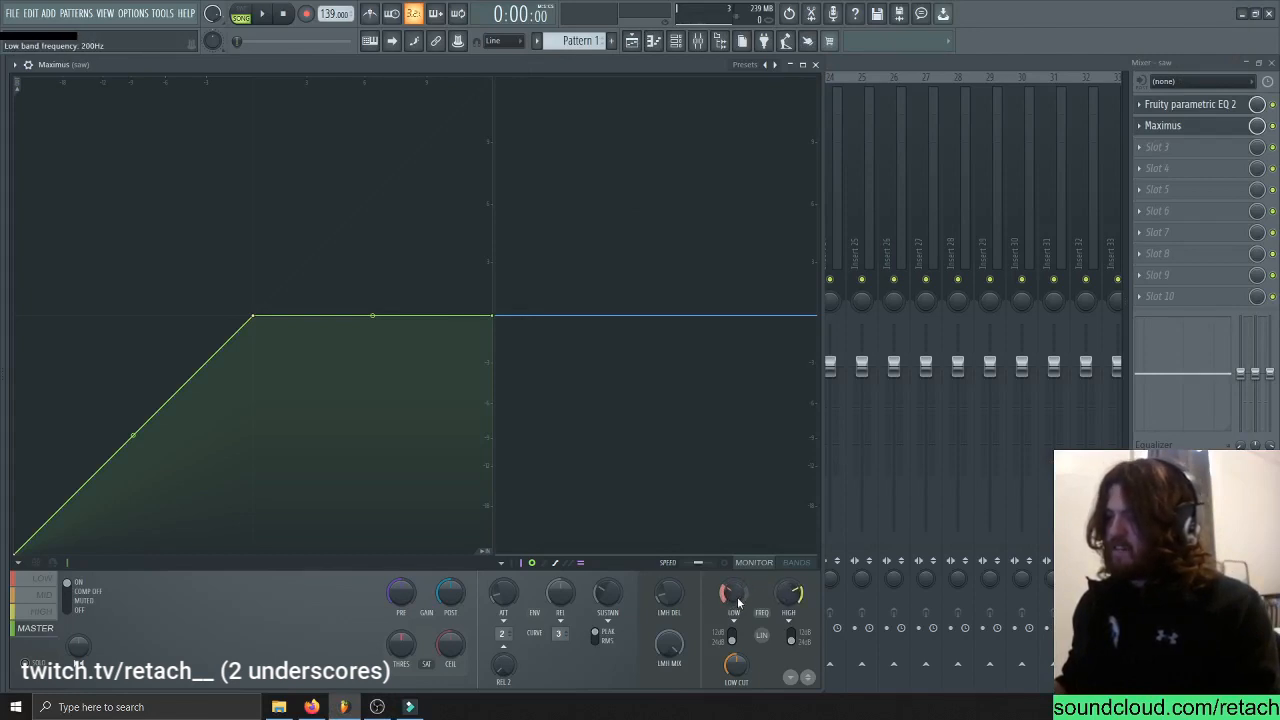
# Show Maximus's bands on the saw track and set splits to about 122 Hz and 2734 Hz
pyautogui.click(797, 562)
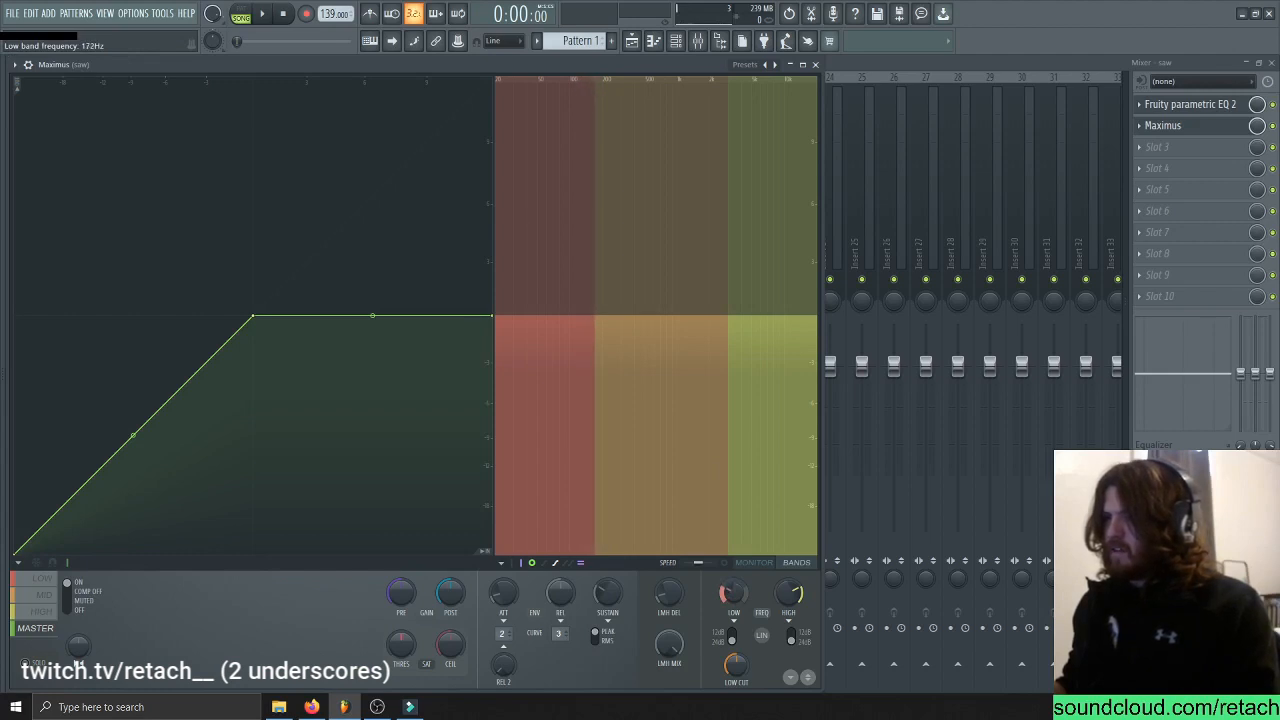
pyautogui.moveTo(735, 595); pyautogui.dragTo(735, 570)
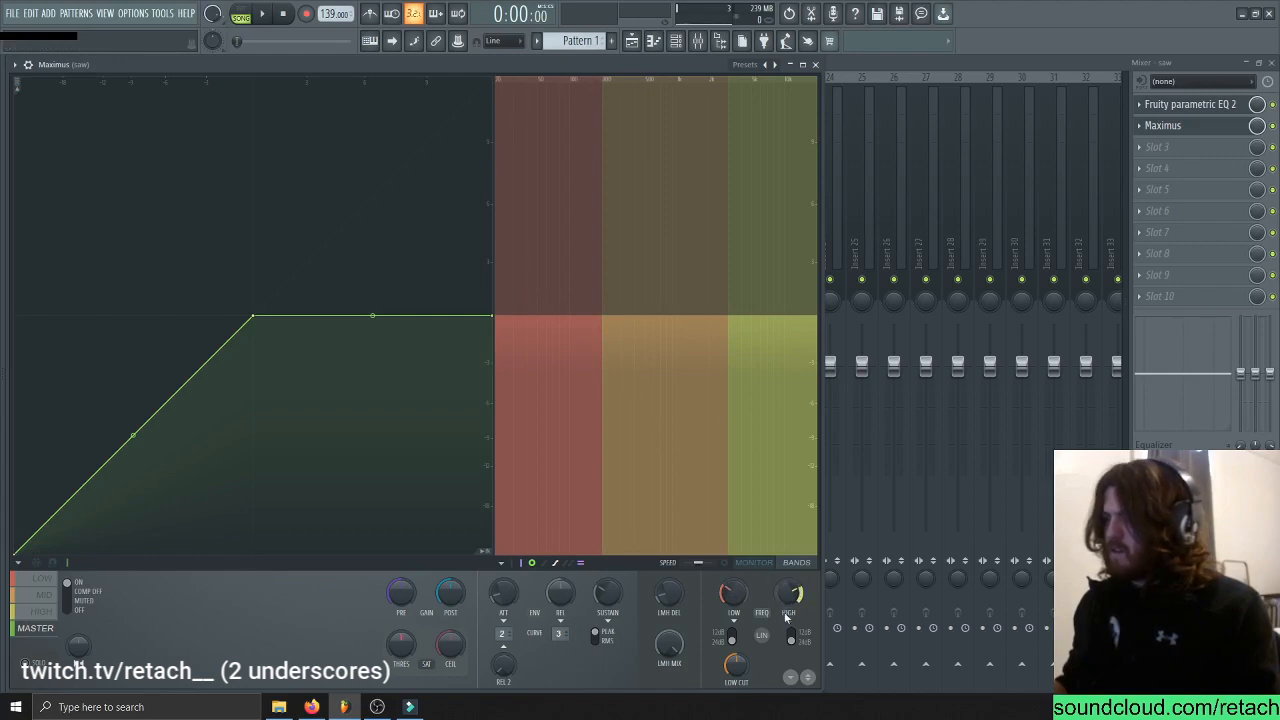
pyautogui.moveTo(733, 593)
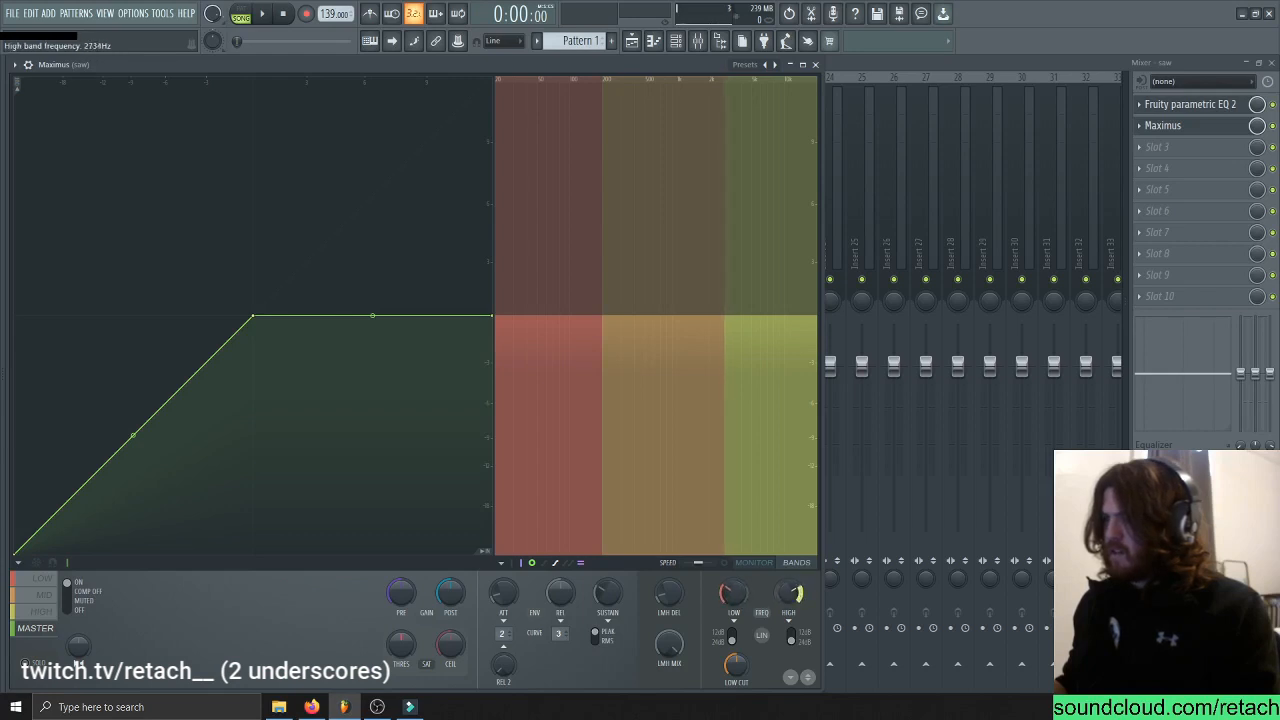
pyautogui.moveTo(790, 590); pyautogui.dragTo(793, 585)
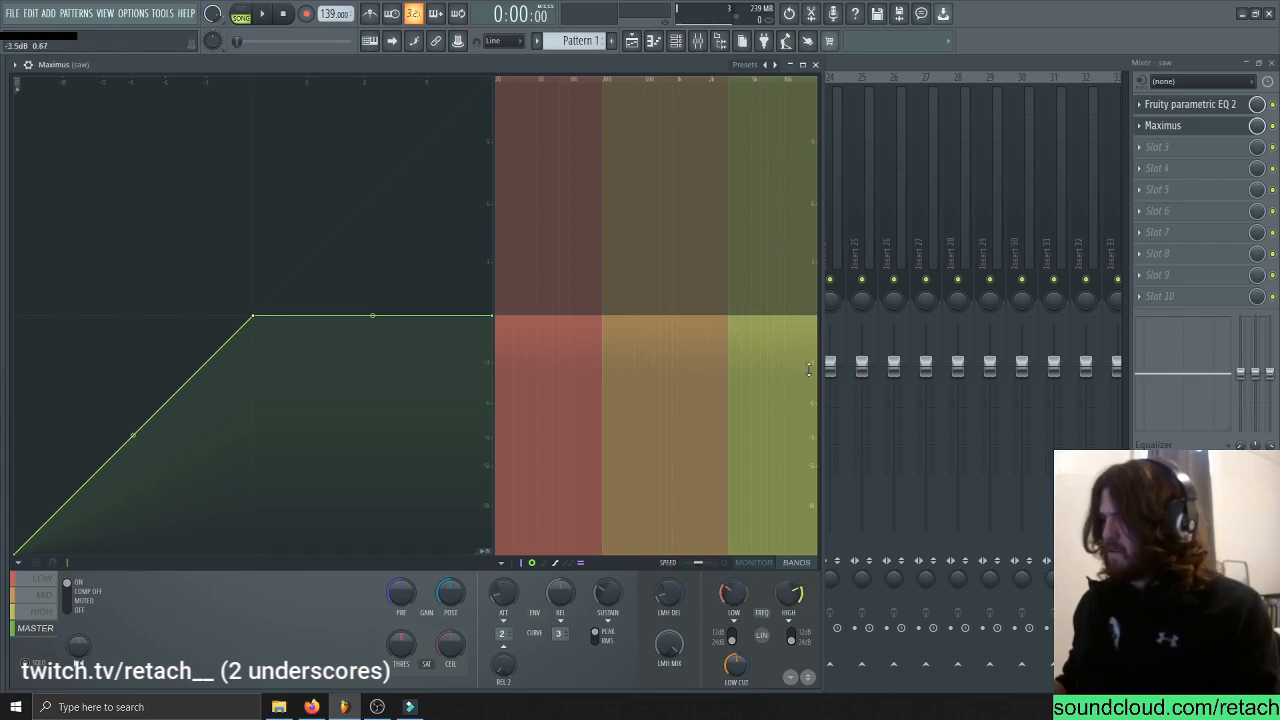
# Cycle through the LOW and HIGH bands and raise the high split to about 2945 Hz
pyautogui.click(44, 585)
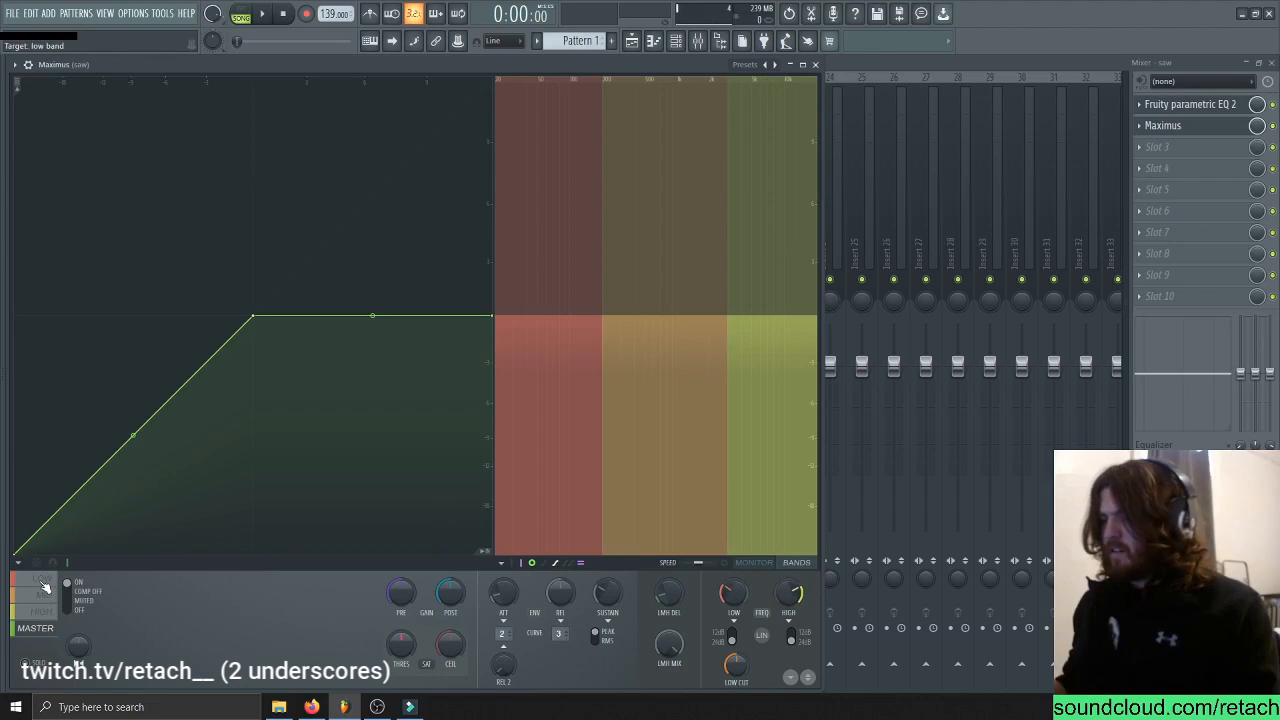
pyautogui.click(43, 580)
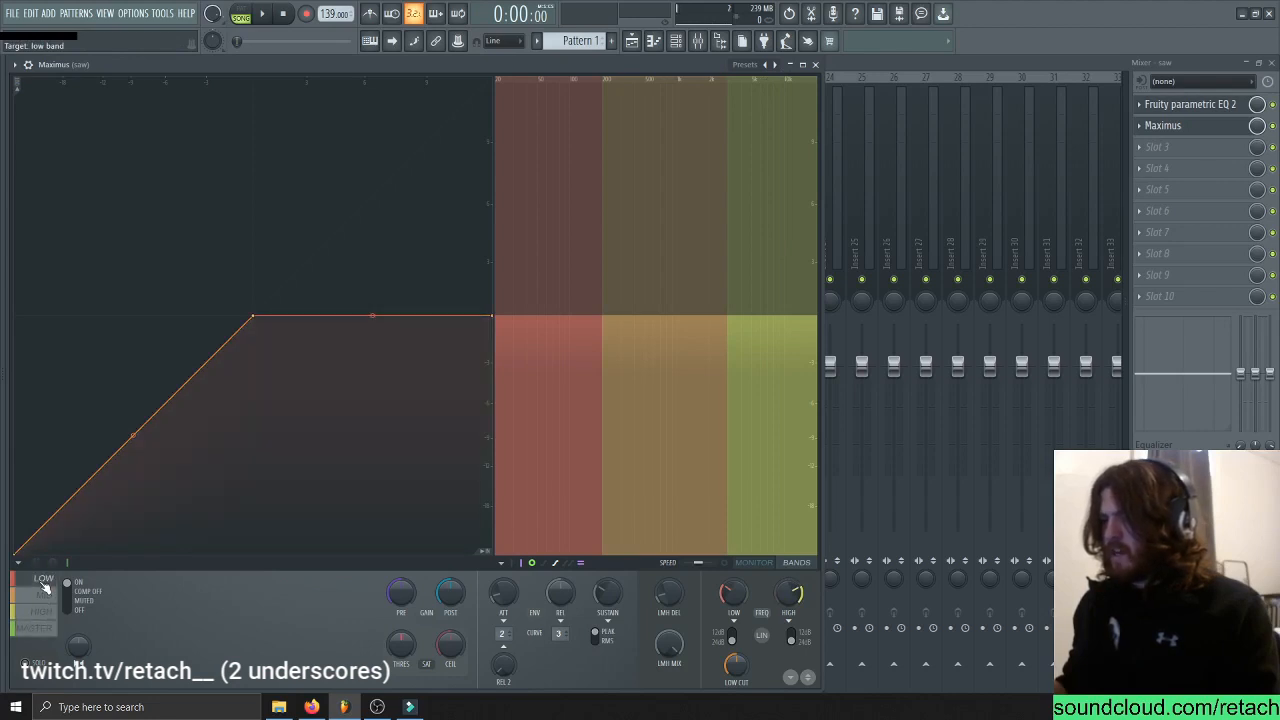
pyautogui.click(43, 580)
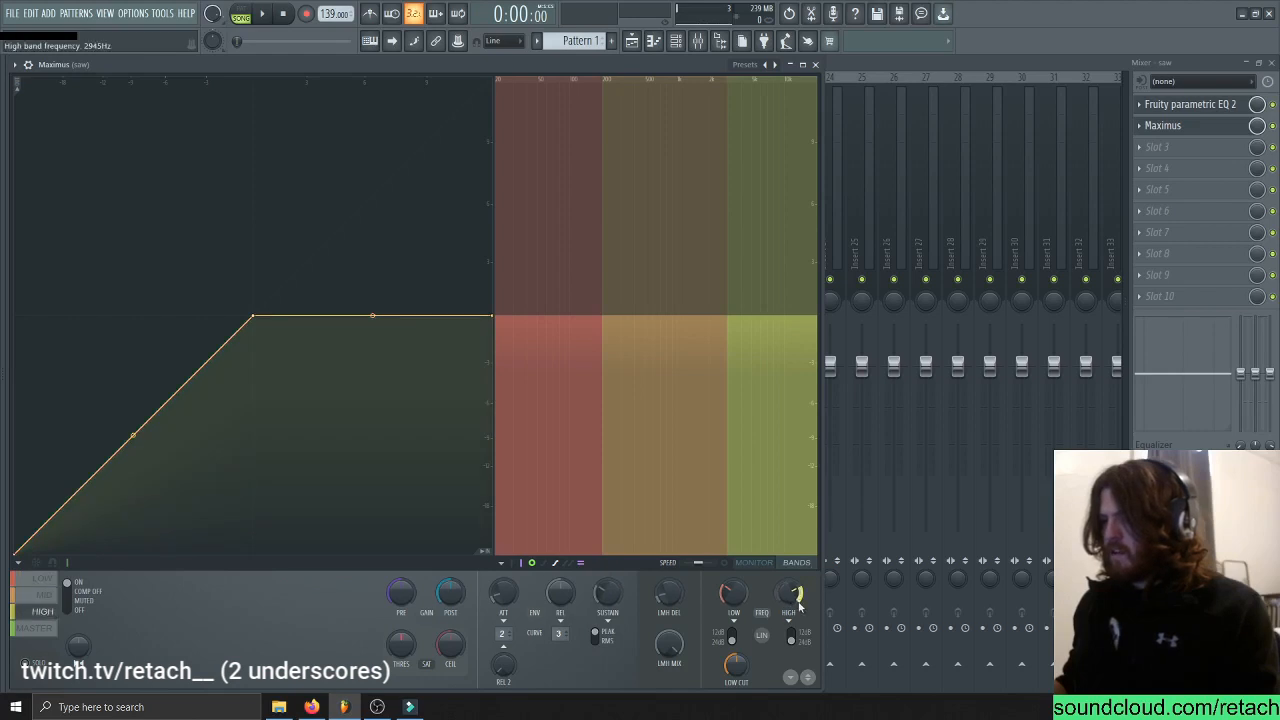
pyautogui.click(797, 561)
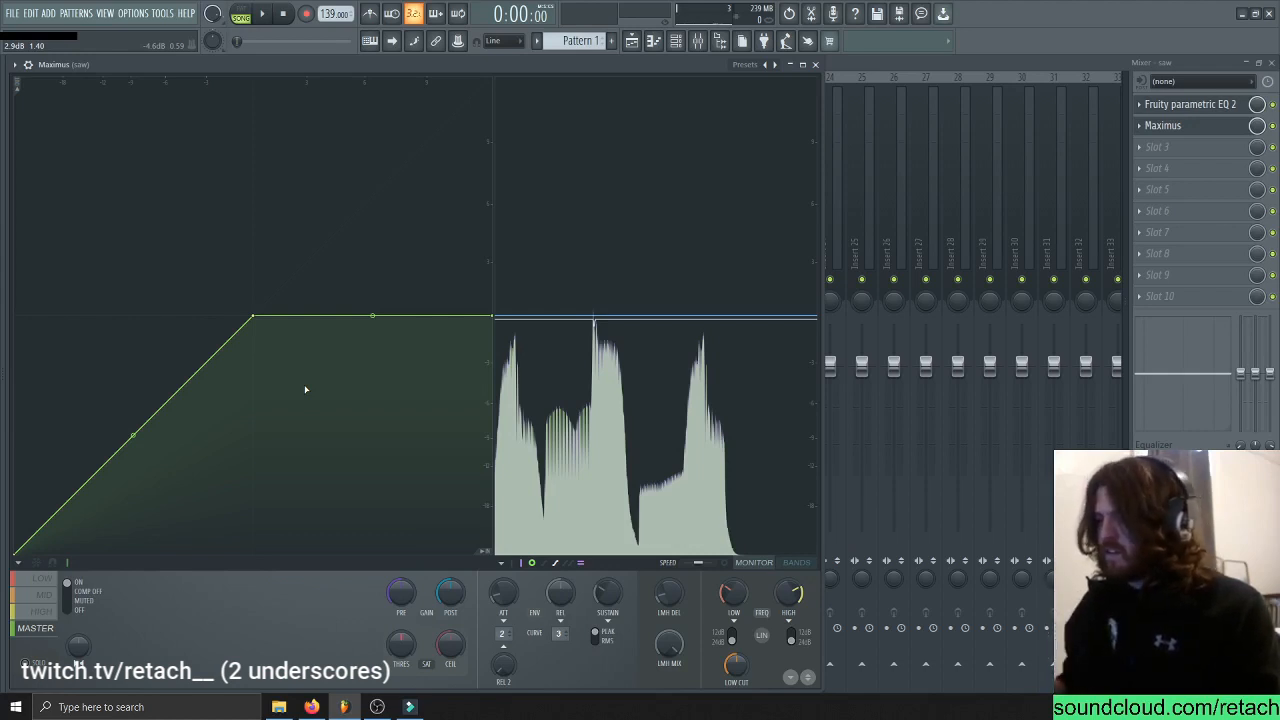
pyautogui.click(262, 13)
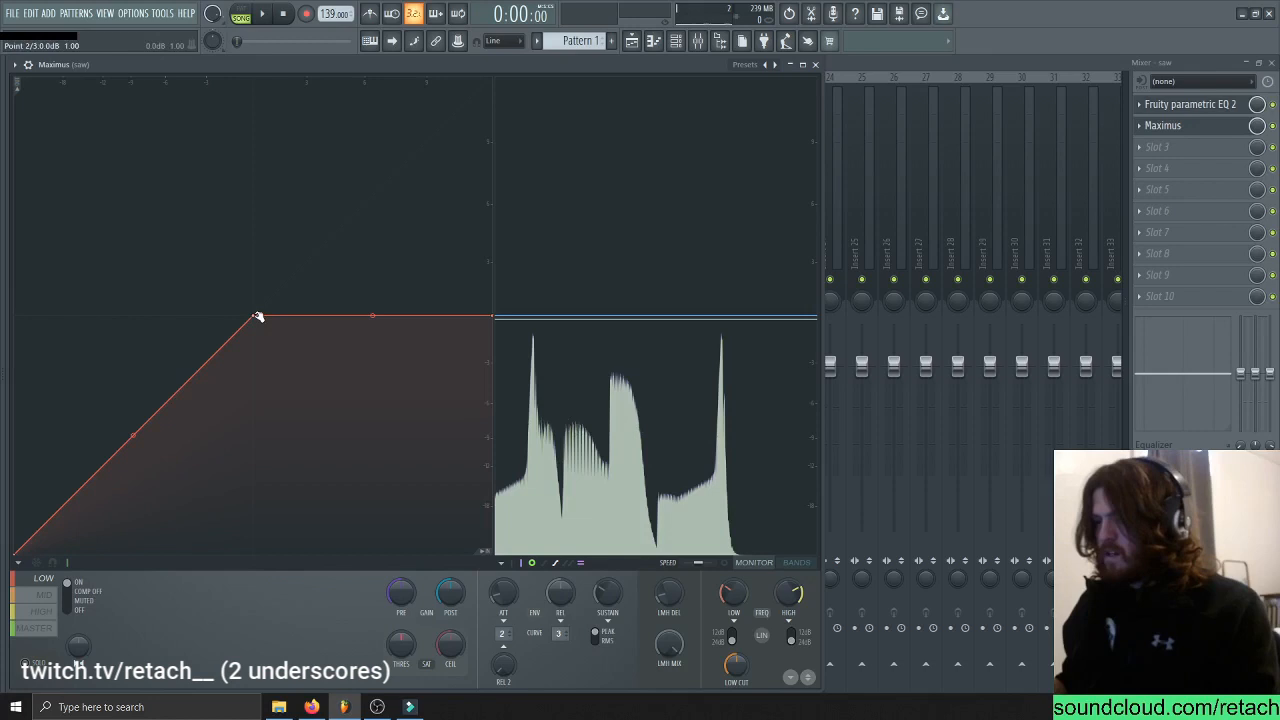
# Lower the low band's knee to about -6.6 dB and pull its output end down
pyautogui.click(261, 13)
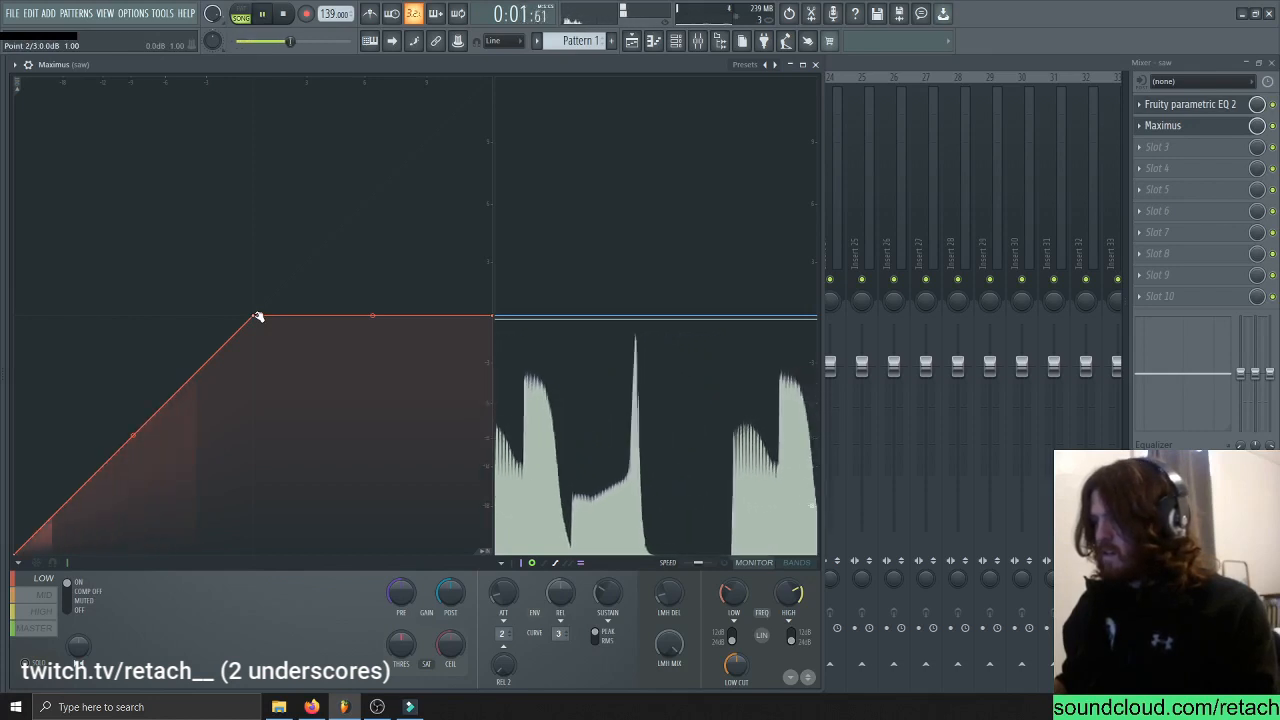
pyautogui.click(283, 13)
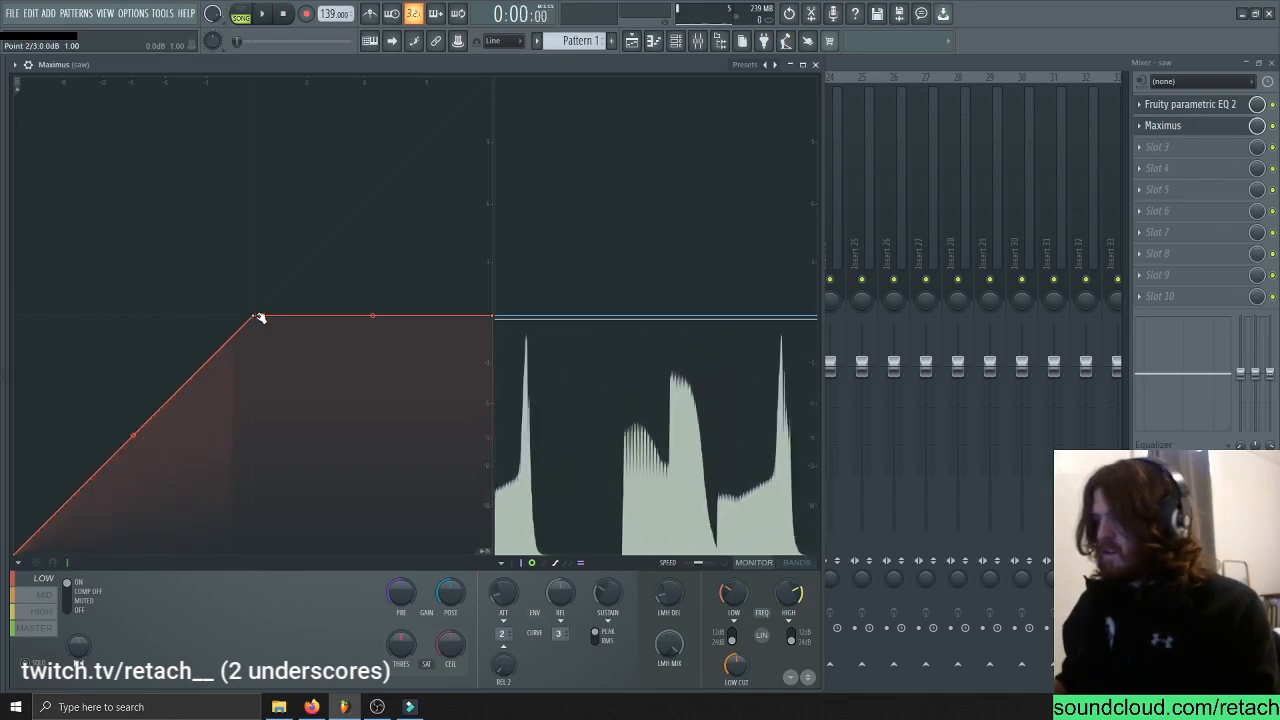
pyautogui.moveTo(260, 318); pyautogui.dragTo(158, 413)
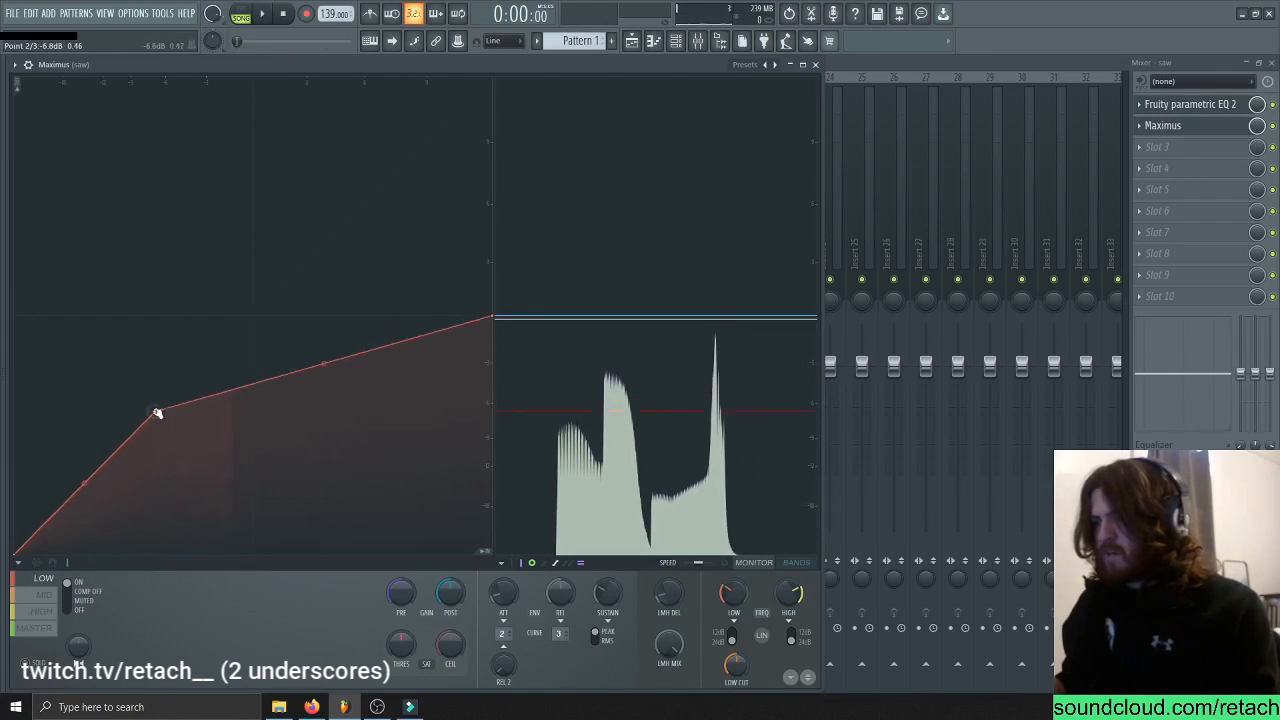
pyautogui.moveTo(157, 413); pyautogui.dragTo(142, 430)
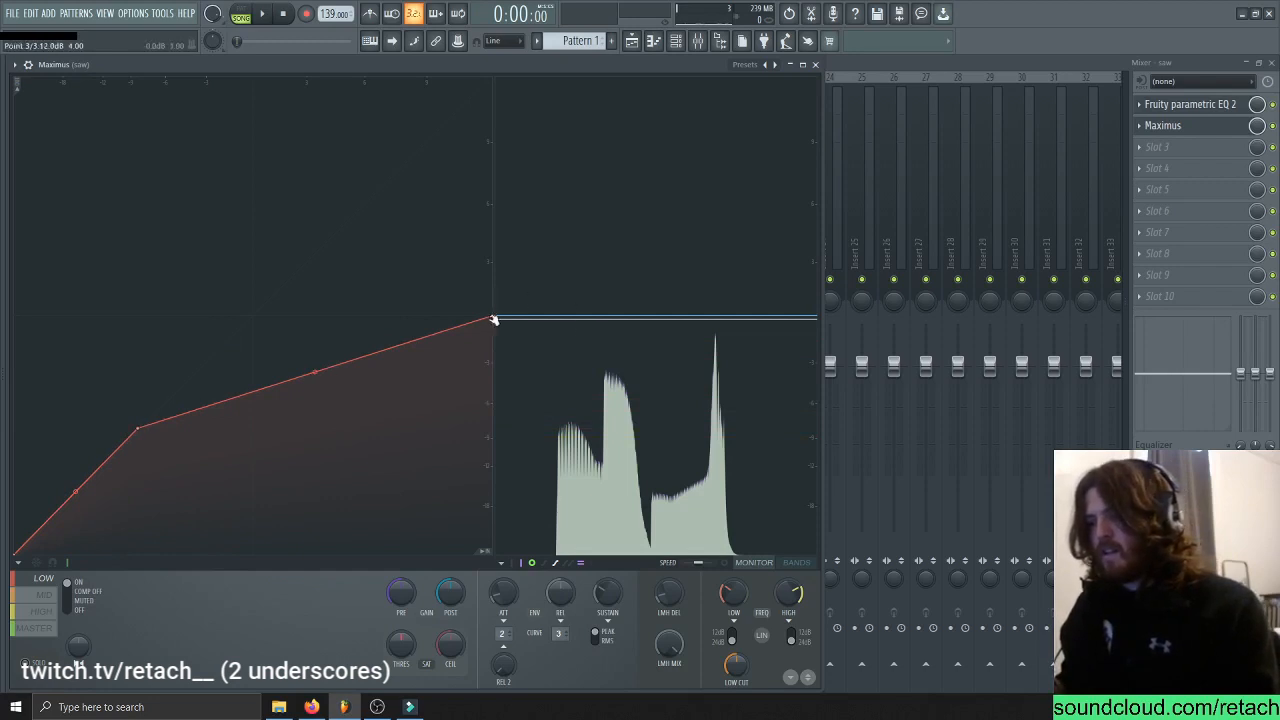
pyautogui.moveTo(493, 320); pyautogui.dragTo(493, 400)
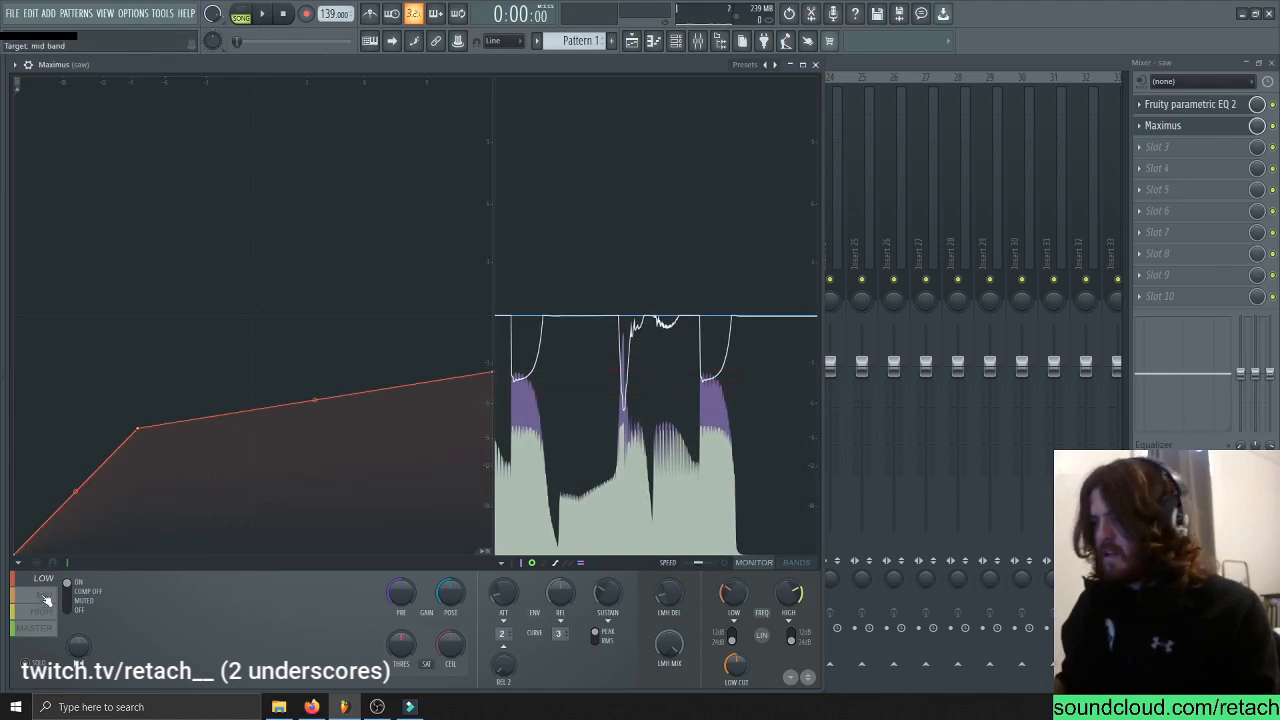
# Pull the mid band threshold to about -3.5 dB and the high band to about -22.6 dB, then audition
pyautogui.click(262, 13)
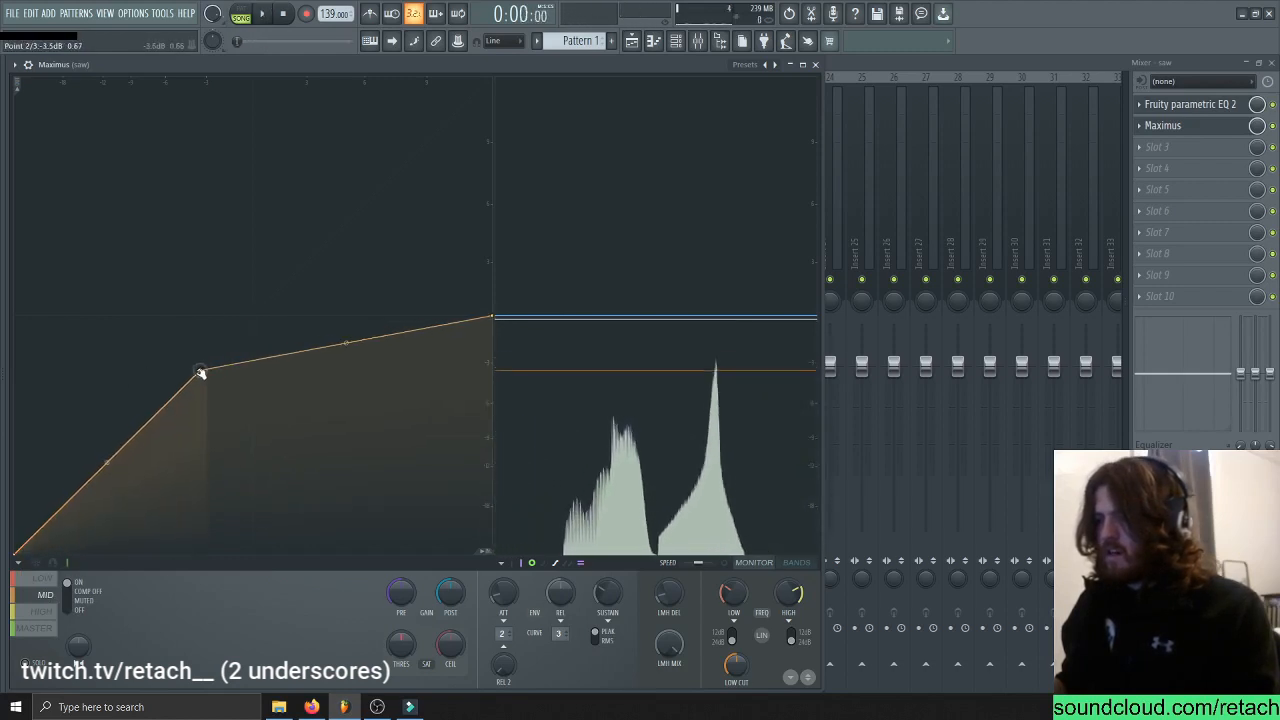
pyautogui.moveTo(200, 372); pyautogui.dragTo(142, 425)
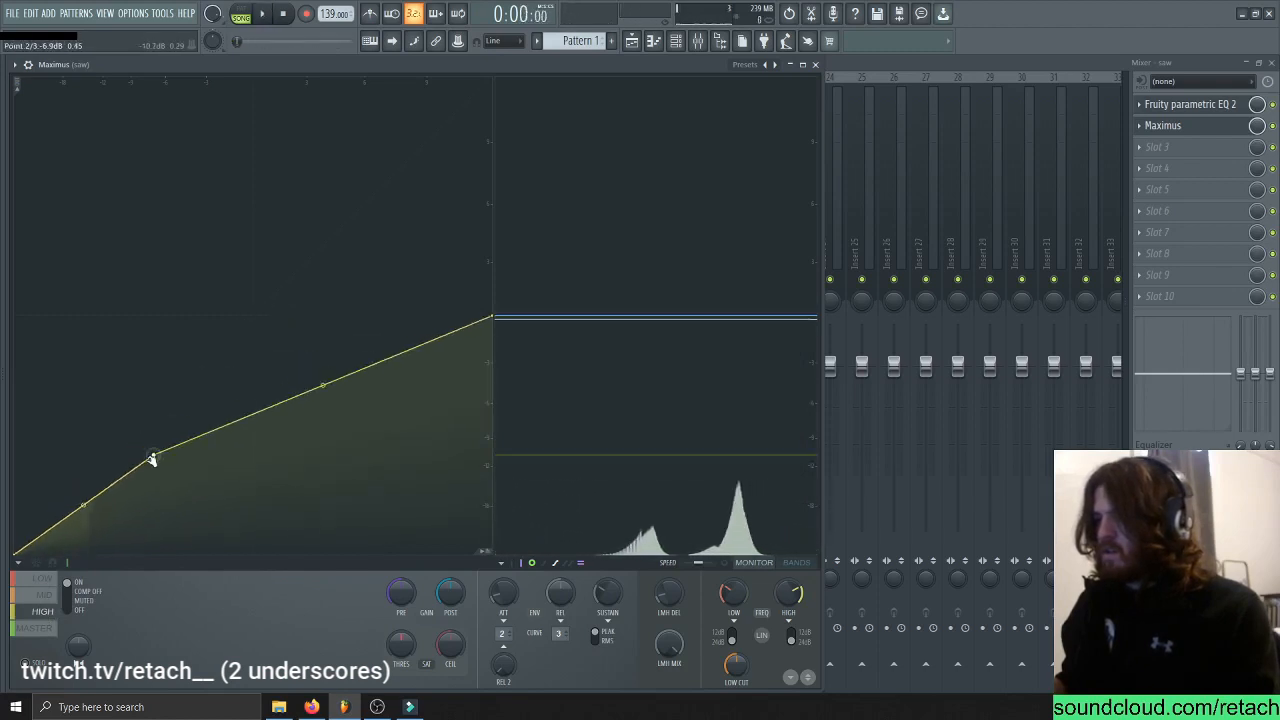
pyautogui.moveTo(152, 455); pyautogui.dragTo(48, 525)
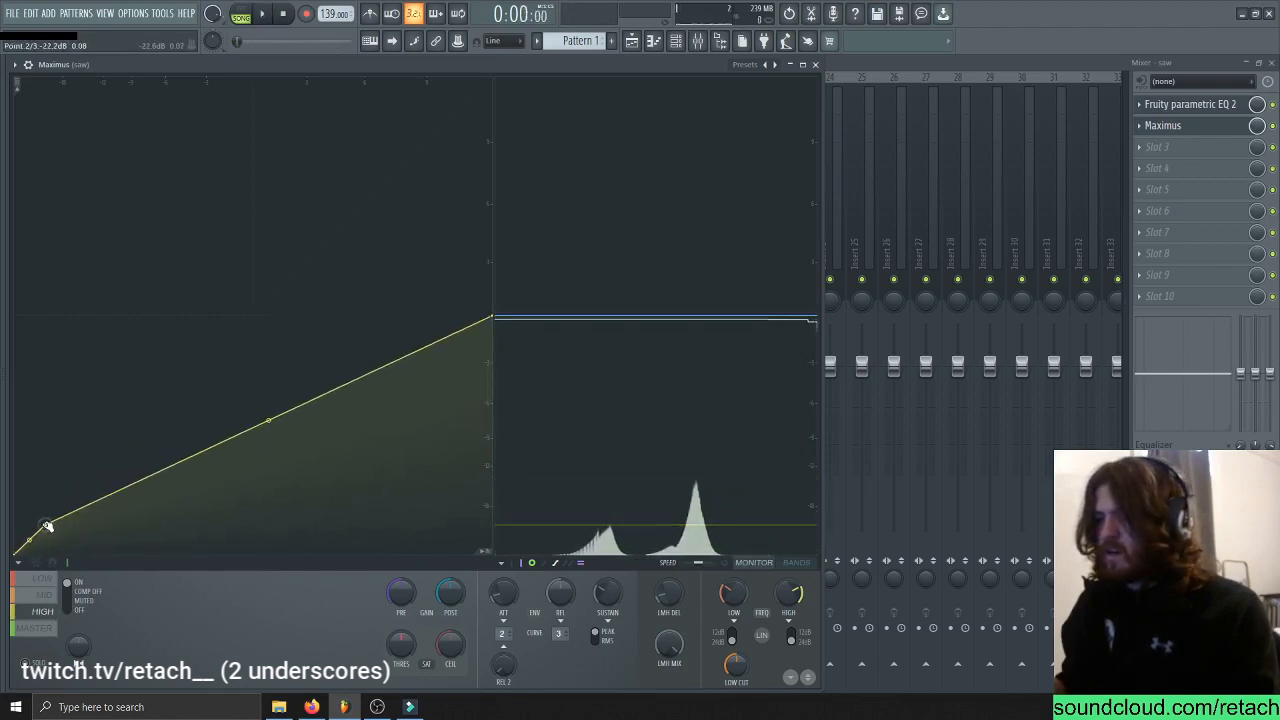
pyautogui.click(262, 13)
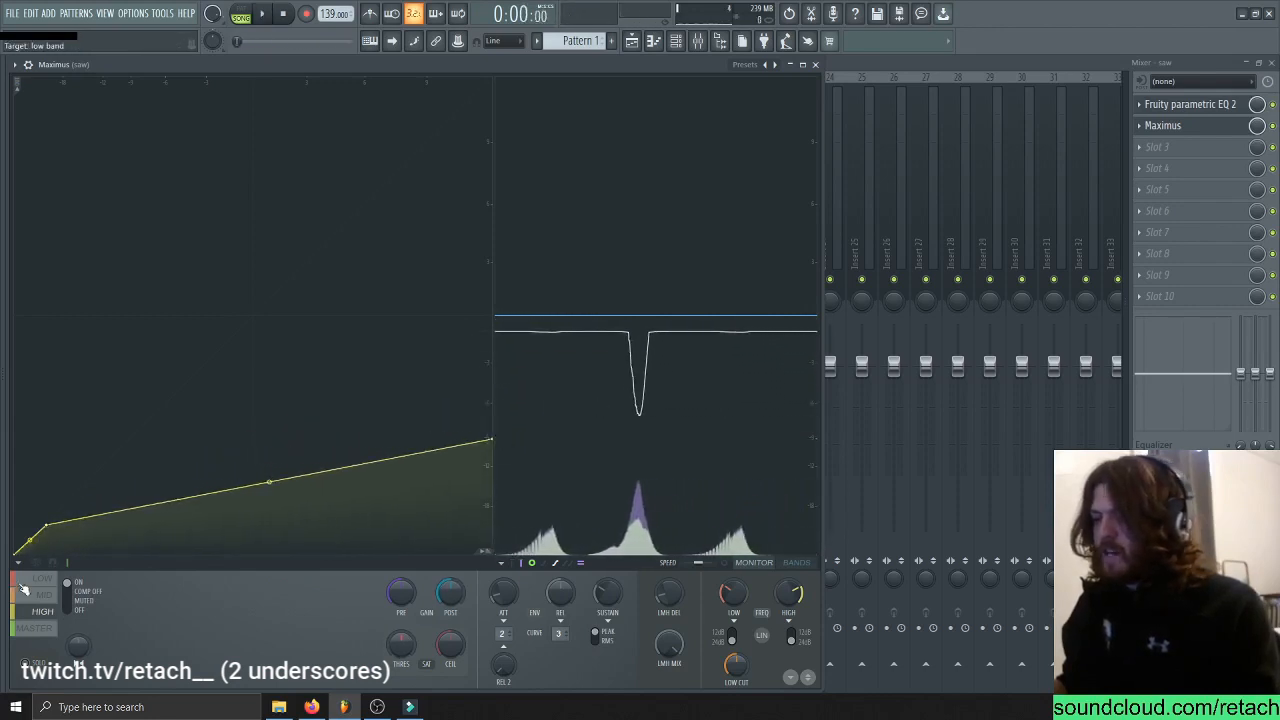
# Lower the master band threshold to about -3.5 dB while auditioning, then stop playback
pyautogui.click(44, 595)
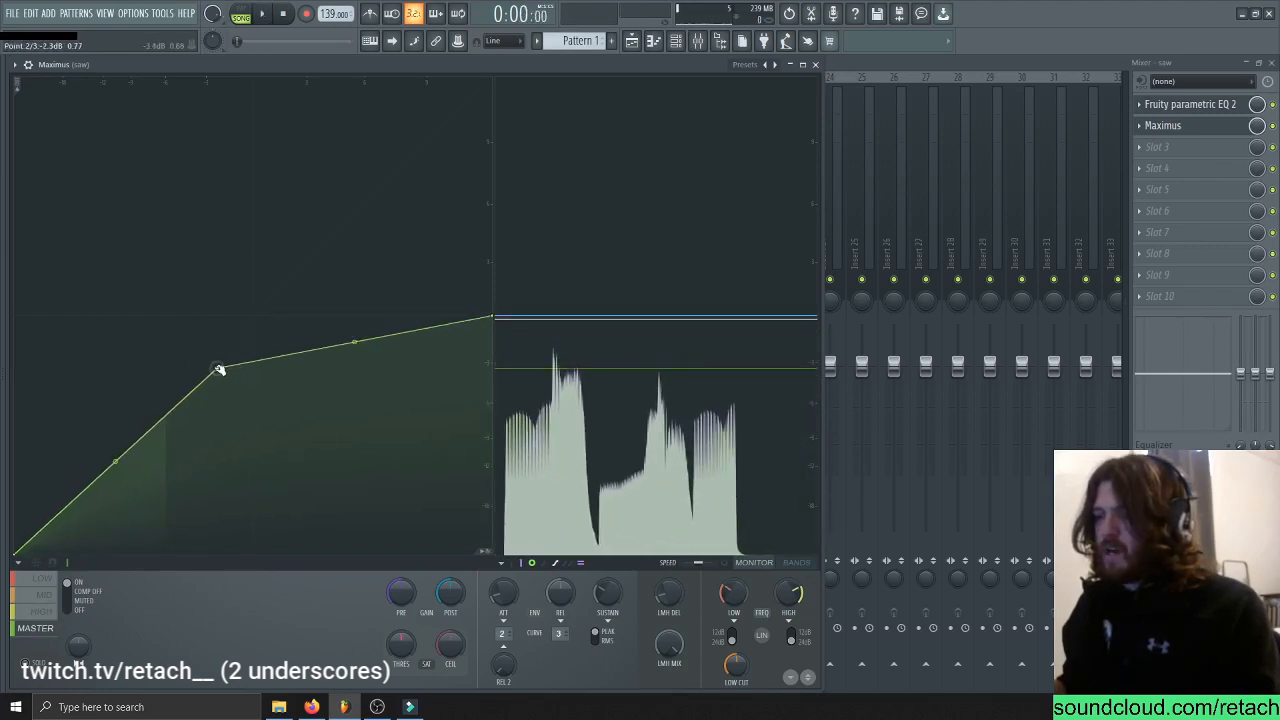
pyautogui.moveTo(218, 367); pyautogui.dragTo(188, 404)
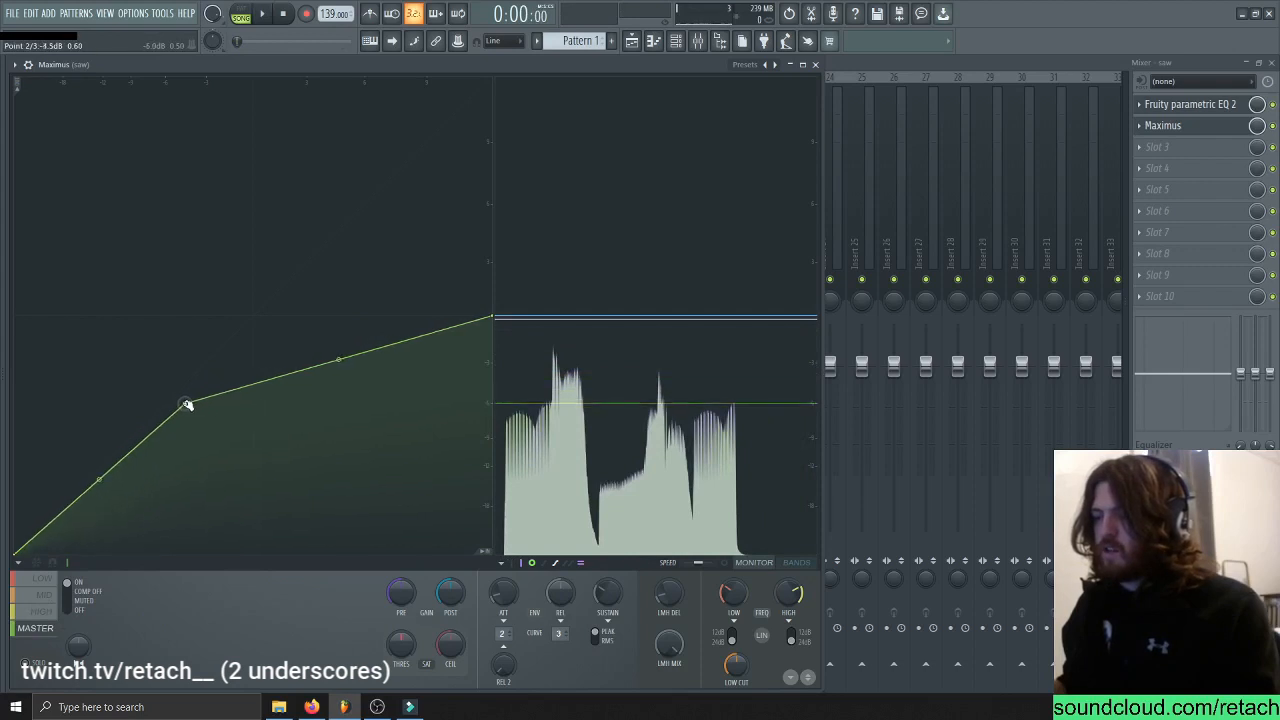
pyautogui.moveTo(188, 403); pyautogui.dragTo(167, 410)
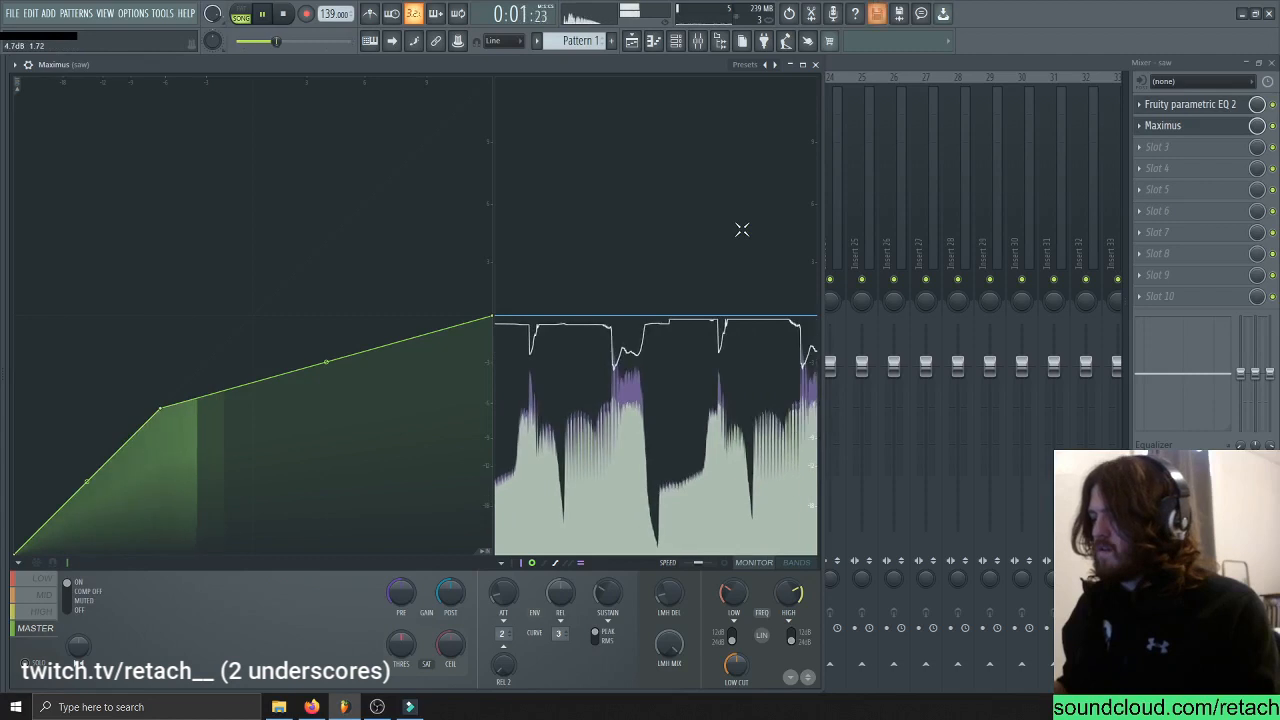
pyautogui.click(283, 13)
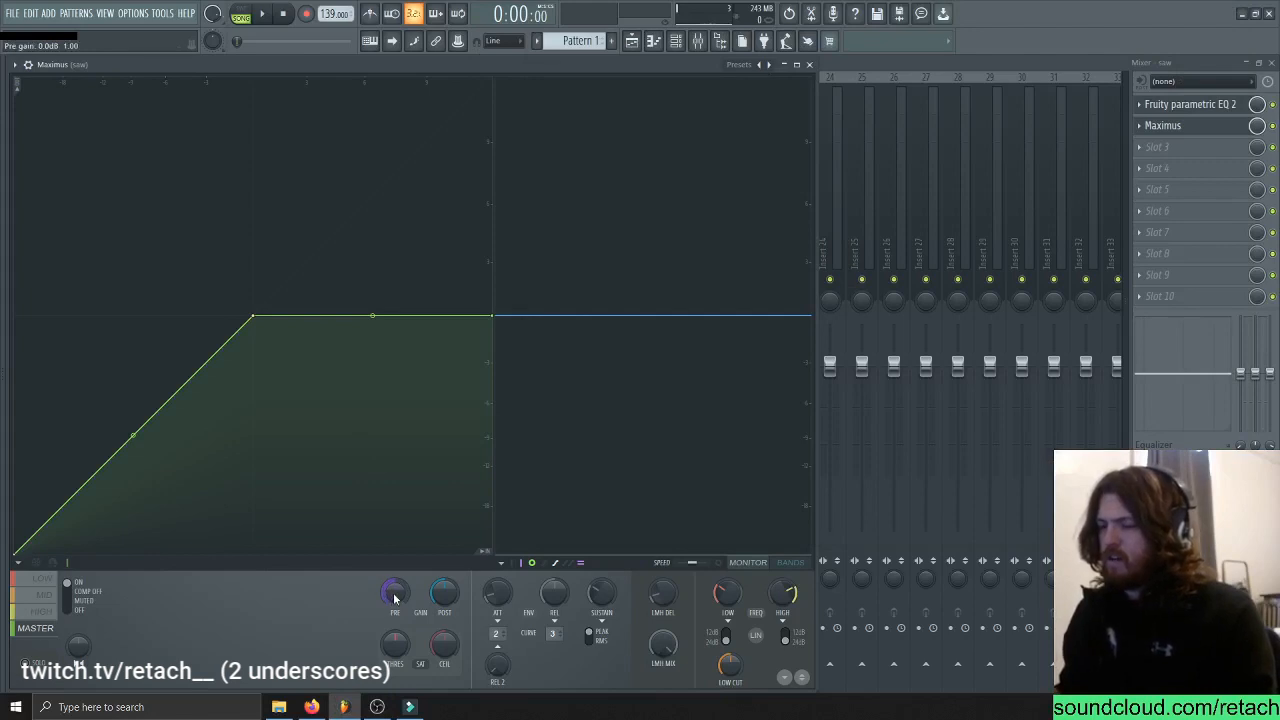
# Bring the master threshold down to about -5.1 dB and raise master pre gain to about 2.5 dB
pyautogui.click(444, 593)
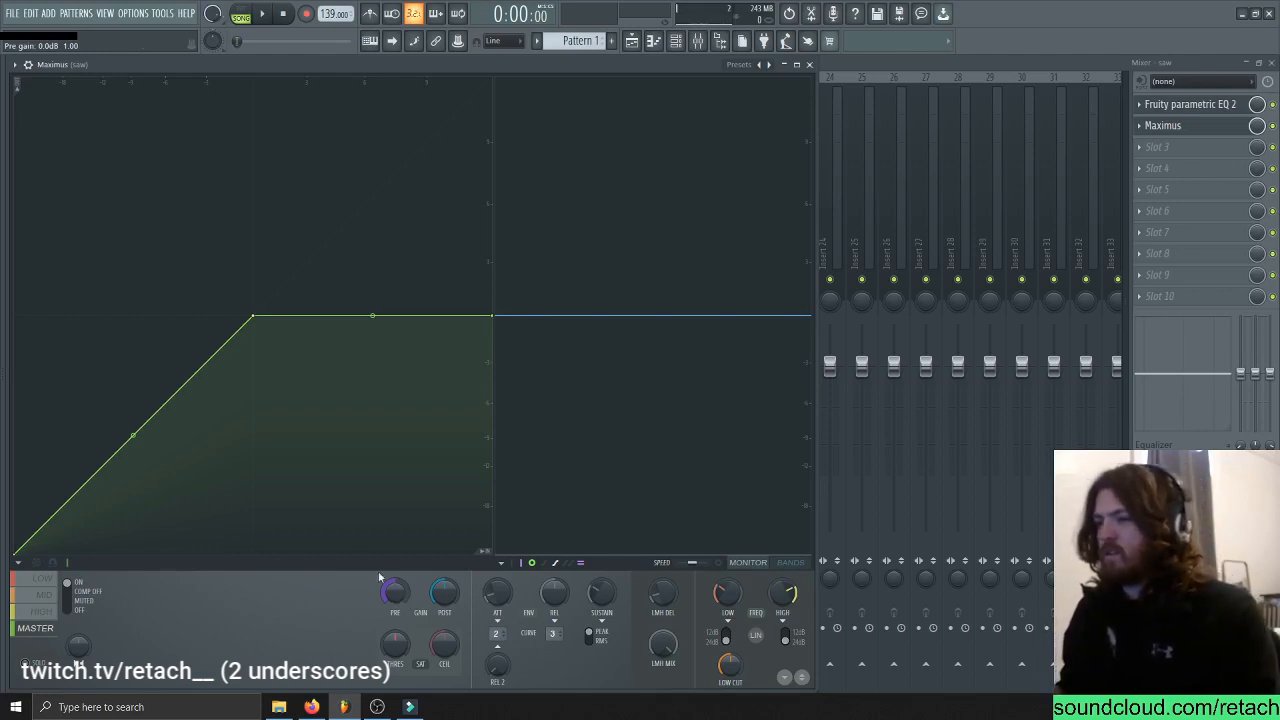
pyautogui.click(262, 13)
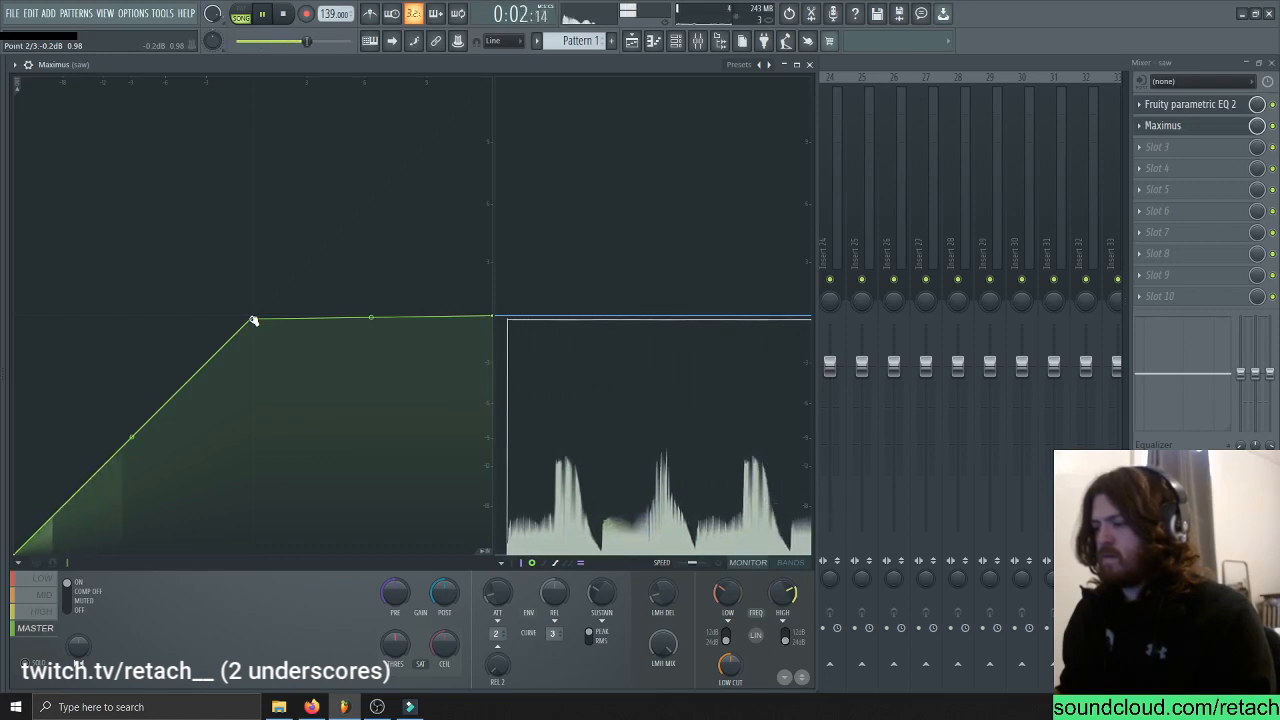
pyautogui.click(281, 13)
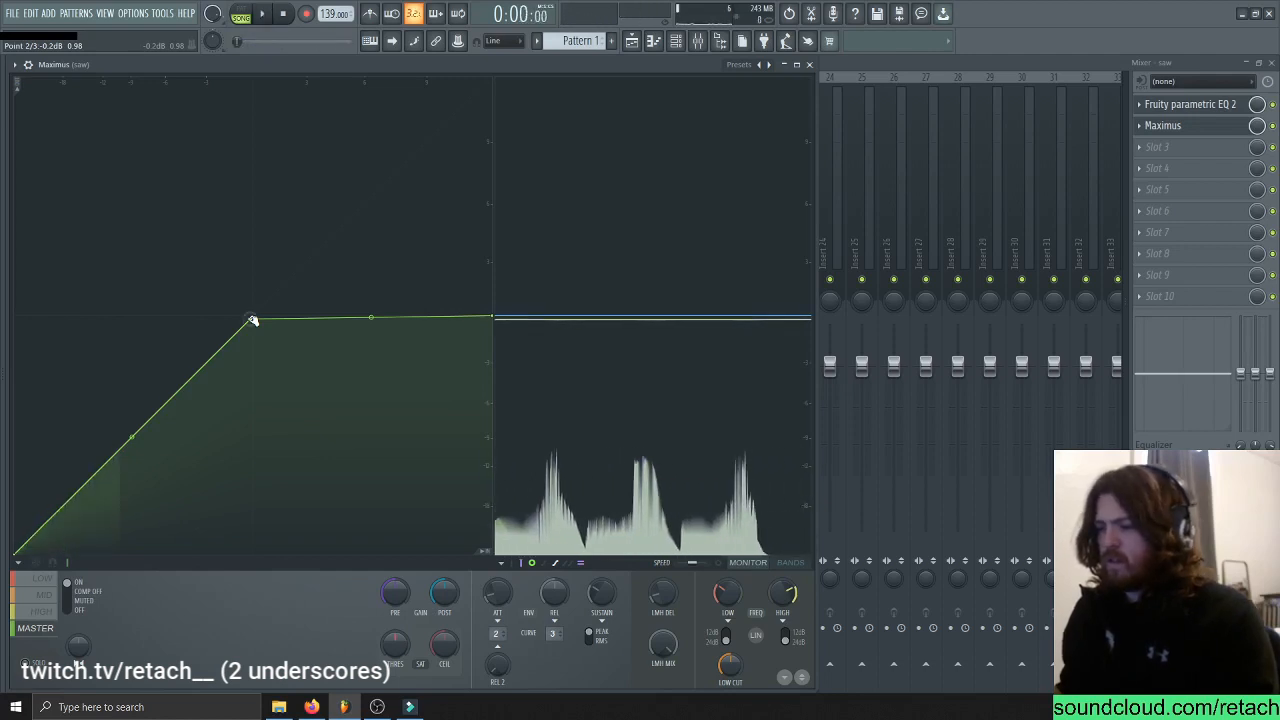
pyautogui.moveTo(255, 318); pyautogui.dragTo(180, 393)
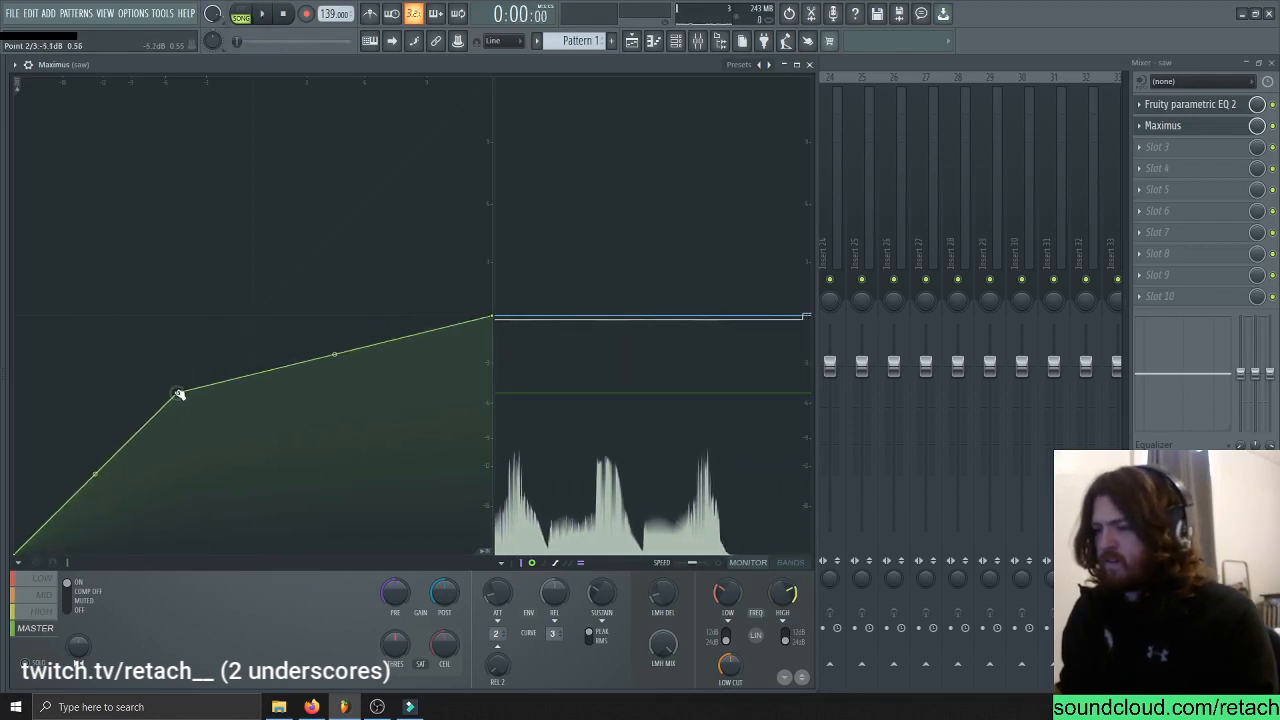
pyautogui.moveTo(178, 393); pyautogui.dragTo(172, 403)
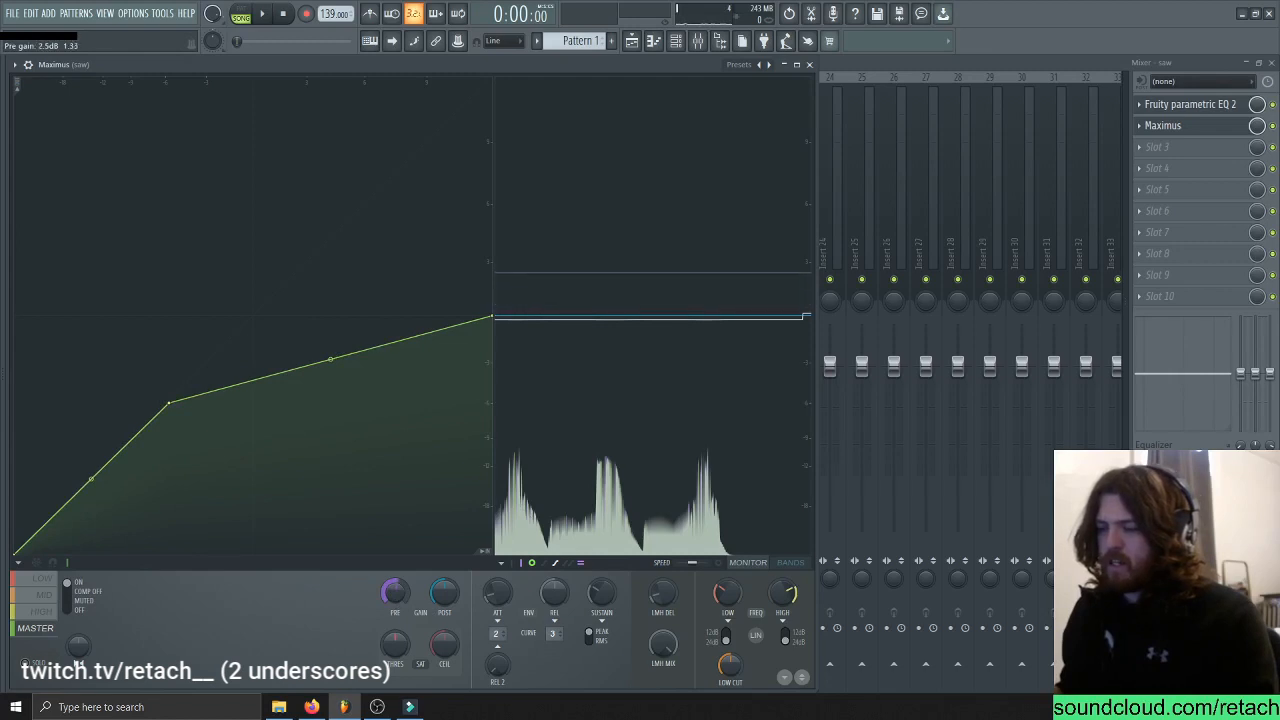
pyautogui.click(262, 13)
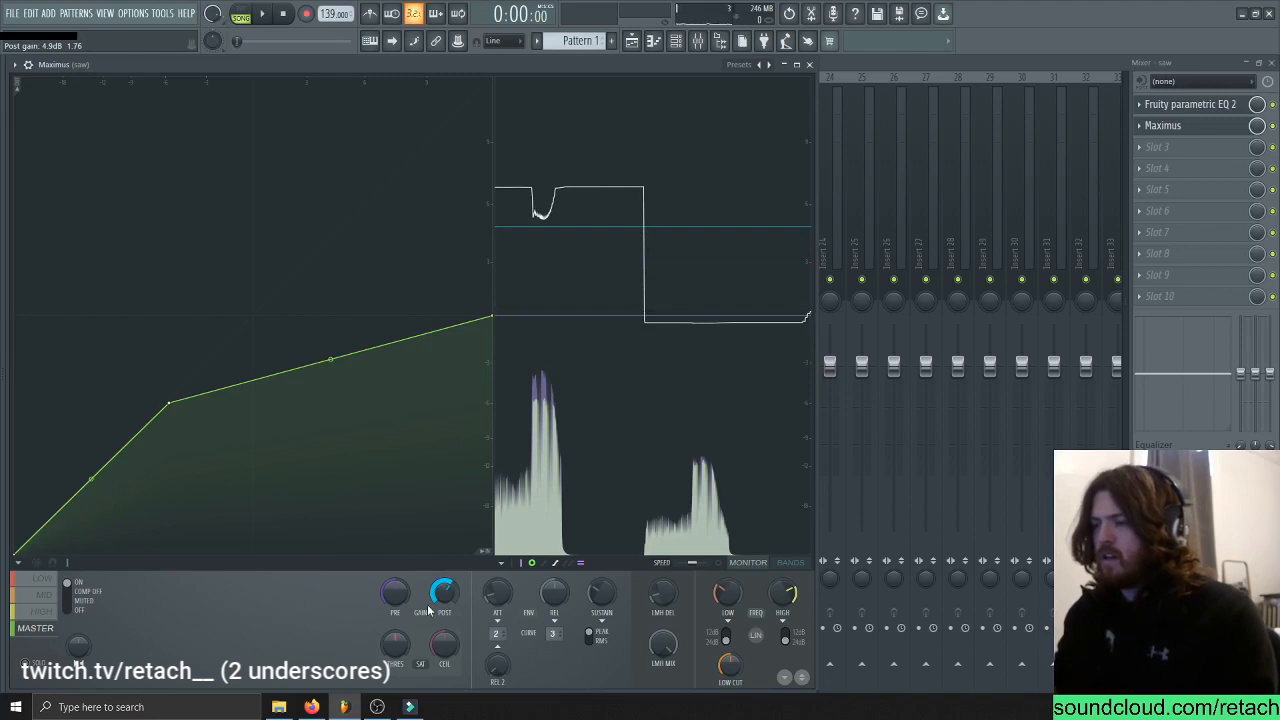
# Raise the master post gain to about 6.6 dB and play to hear the louder output
pyautogui.click(262, 13)
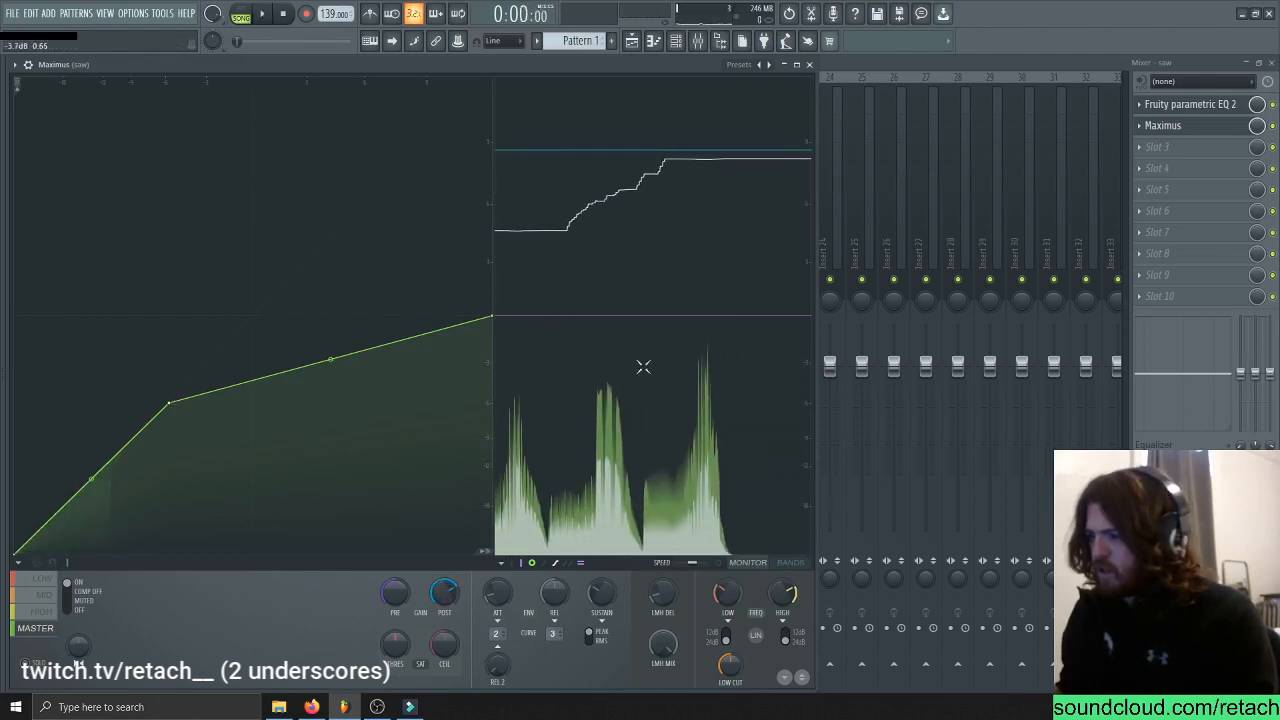
pyautogui.moveTo(444, 593); pyautogui.dragTo(444, 585)
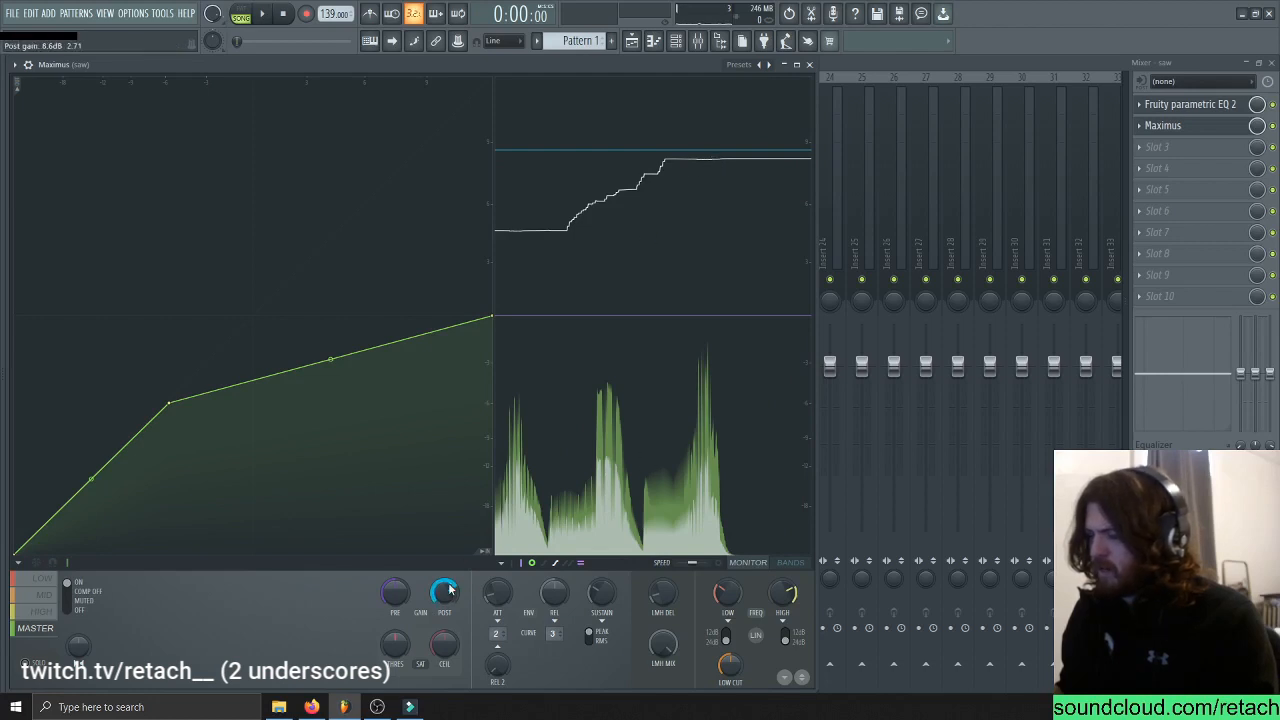